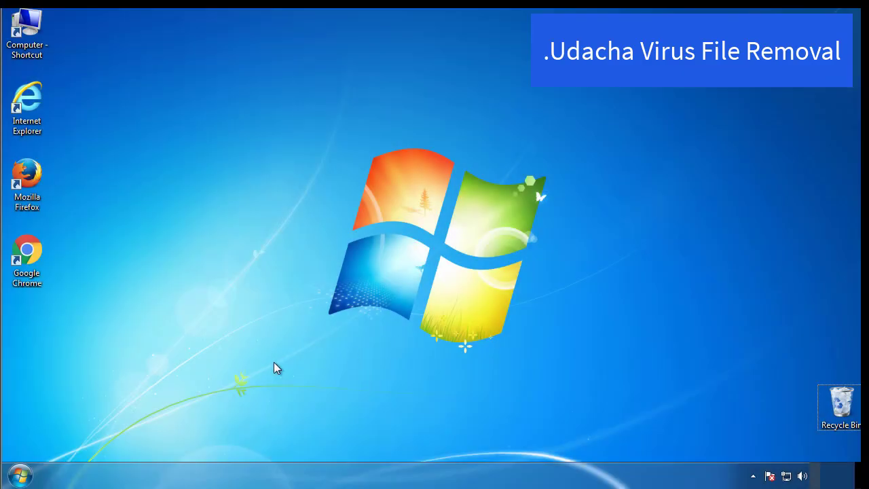
Launch msconfig, enable Safe boot (Minimal) on the Boot tab, apply it and restart immediately
click(19, 476)
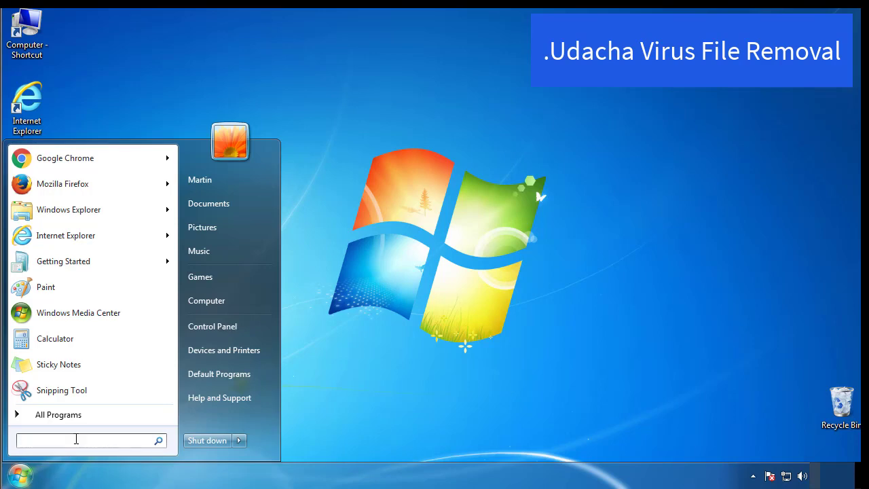
text(mscon)
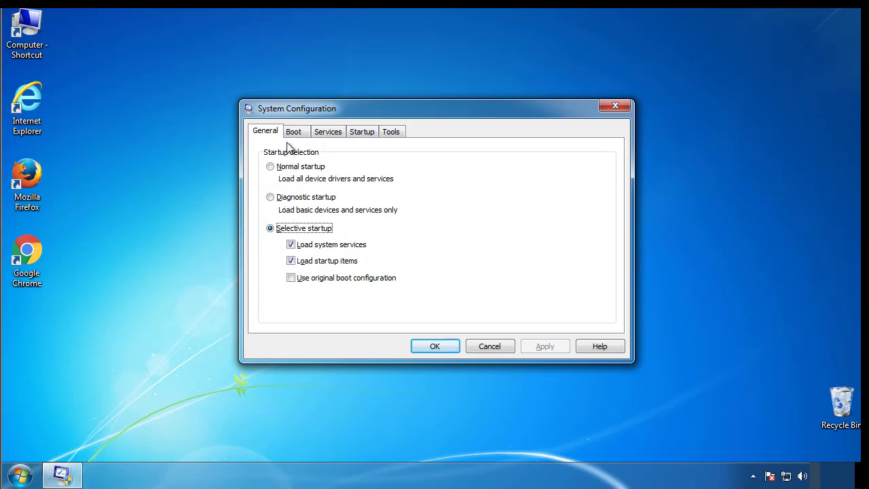
click(293, 131)
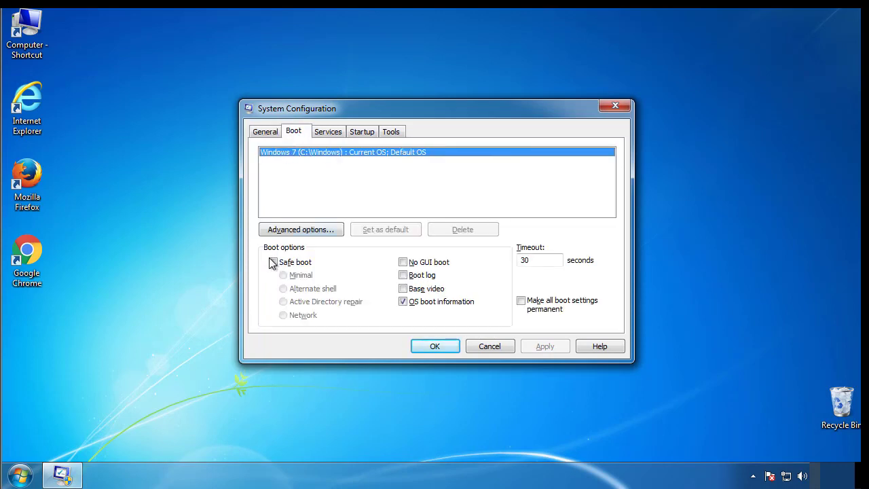
click(273, 262)
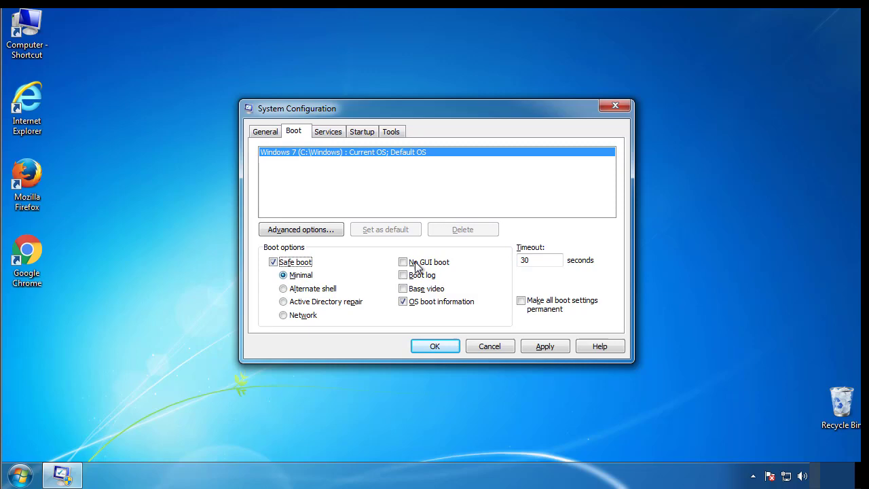
mouse_move(434, 346)
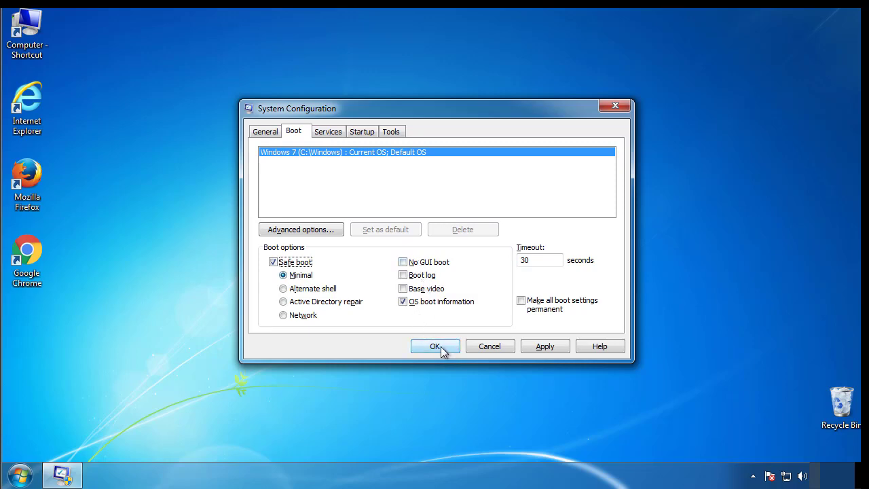
click(435, 347)
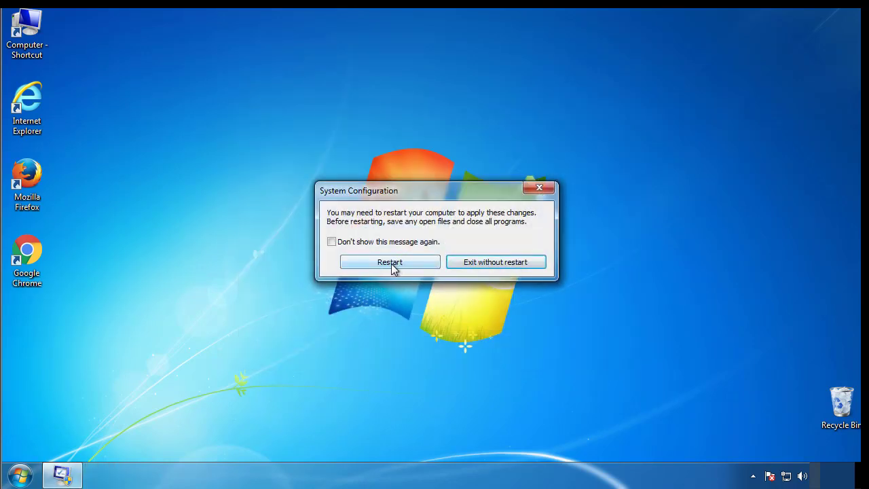
click(389, 262)
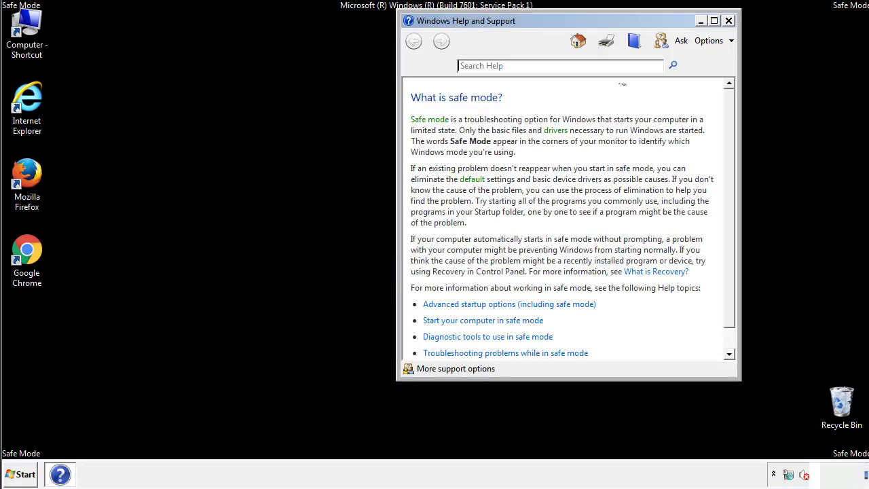
Dismiss Safe Mode help, review Folder Options' View settings in Control Panel, then close everything
click(728, 21)
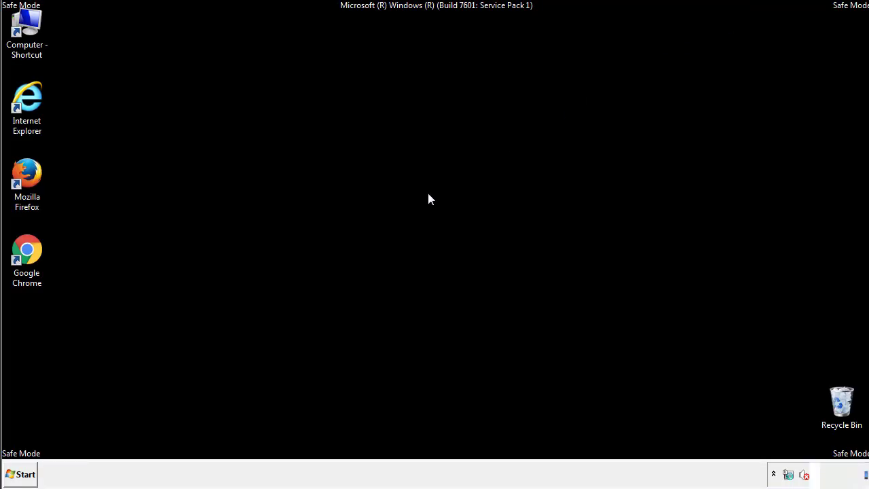
click(21, 474)
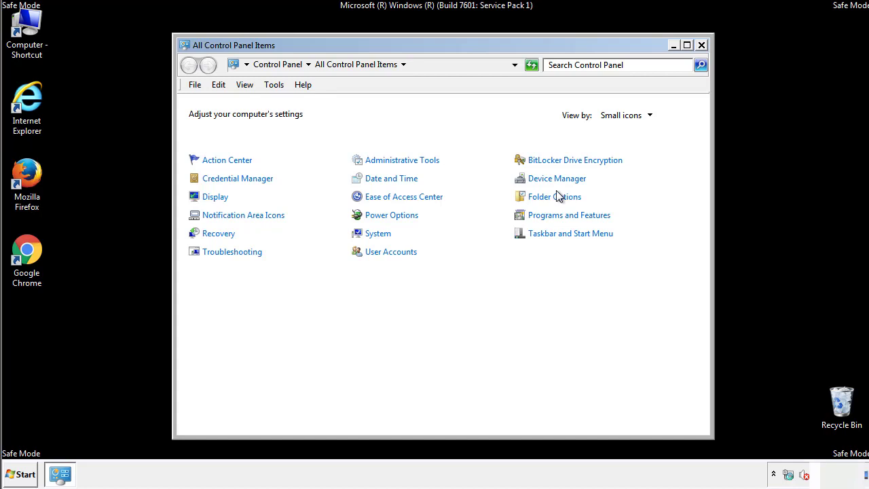
click(554, 196)
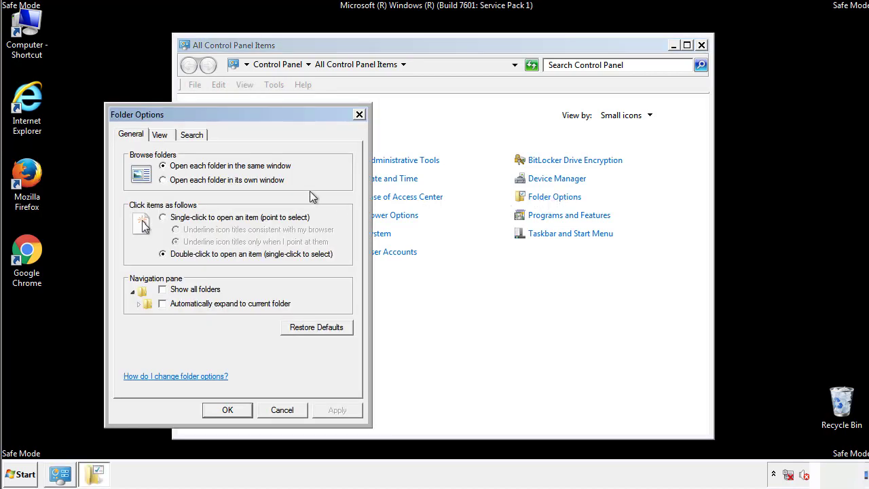
click(161, 134)
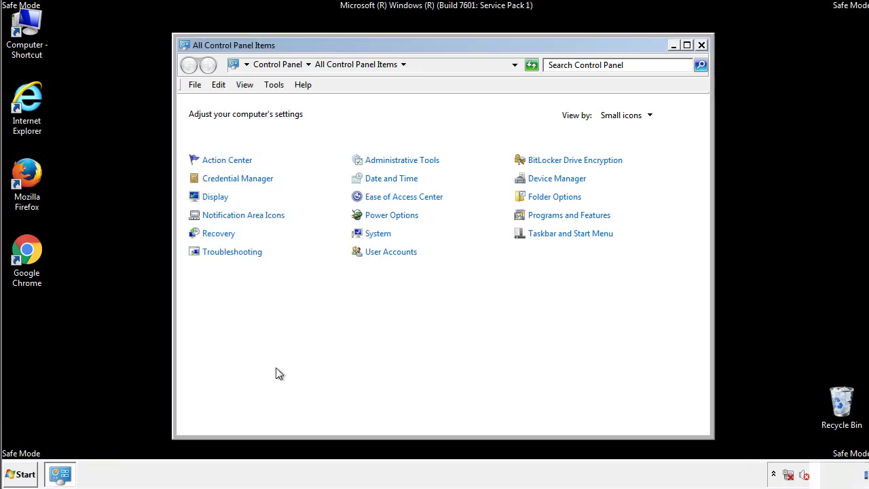
click(701, 45)
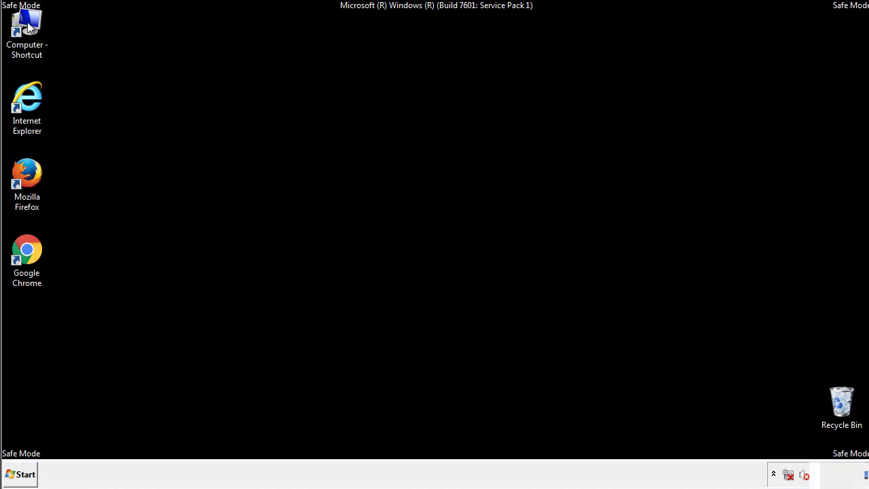
Browse Computer to C:\Windows\System32\drivers\etc and launch the hosts file to get Open with
double_click(27, 27)
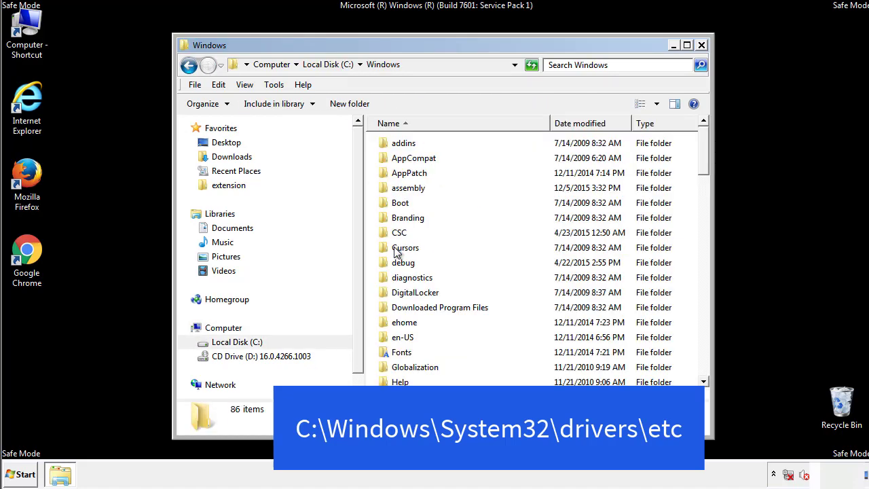
scroll(down, 3)
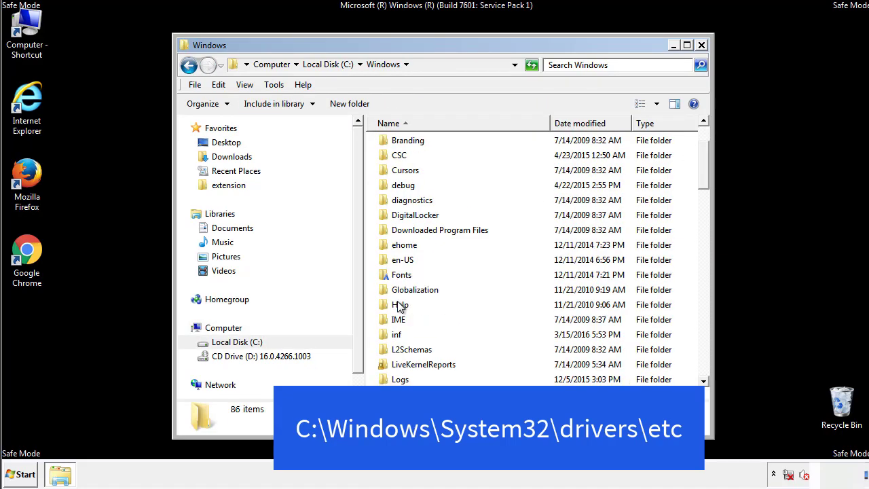
scroll(down, 3)
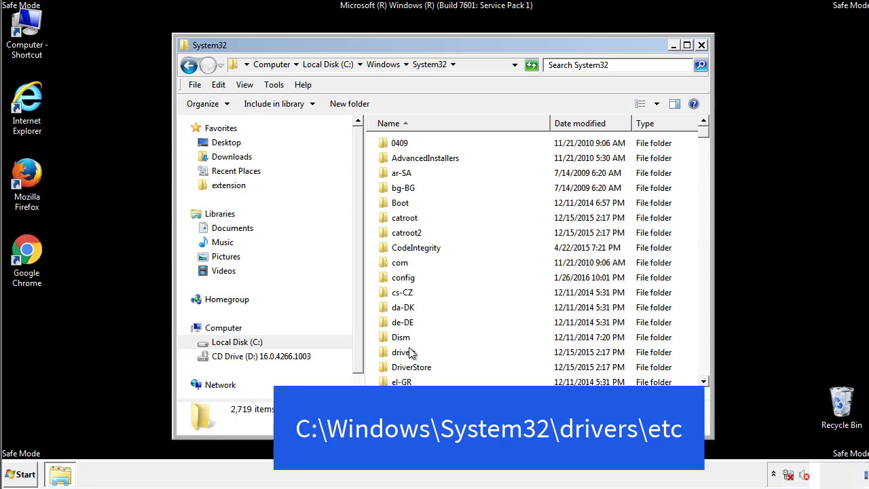
mouse_move(405, 356)
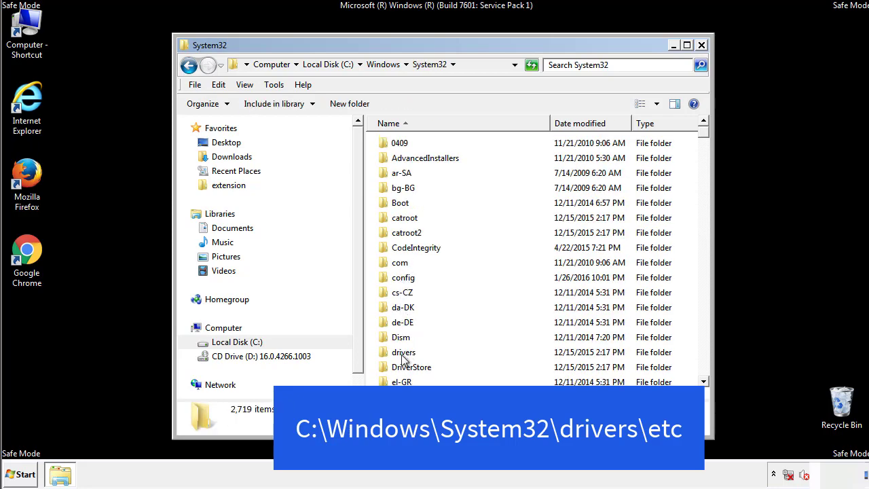
double_click(404, 352)
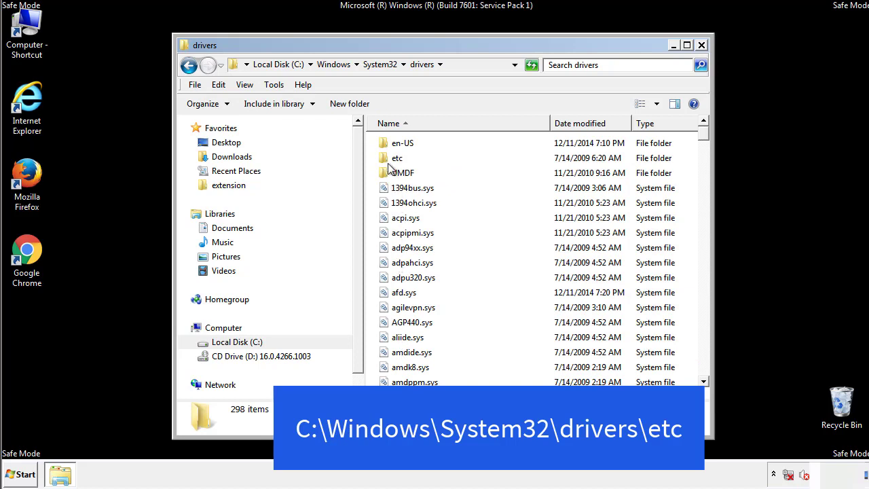
double_click(396, 157)
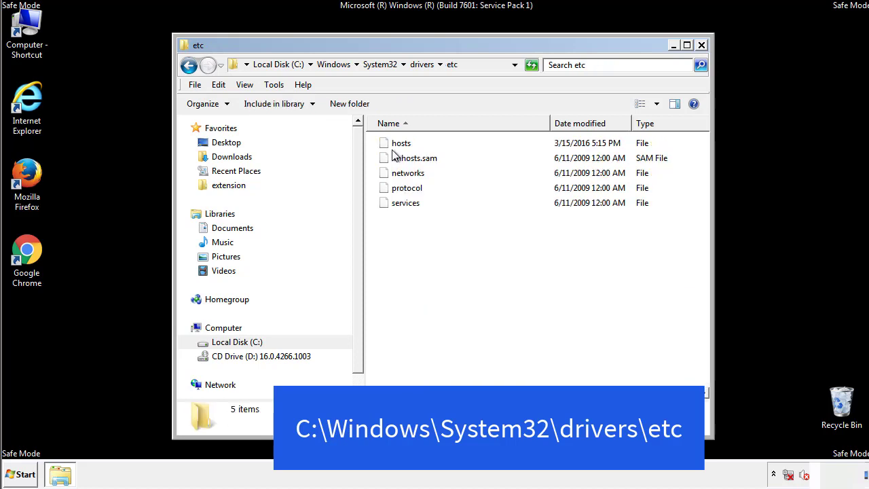
double_click(400, 142)
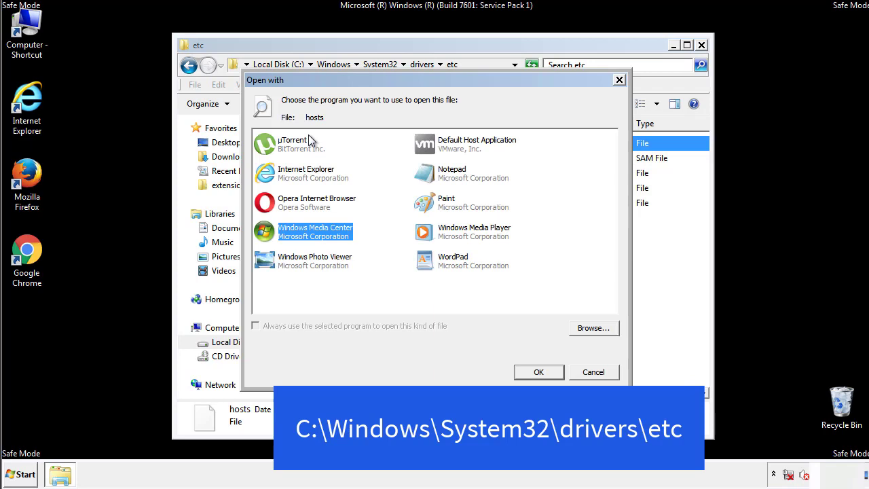
mouse_move(440, 176)
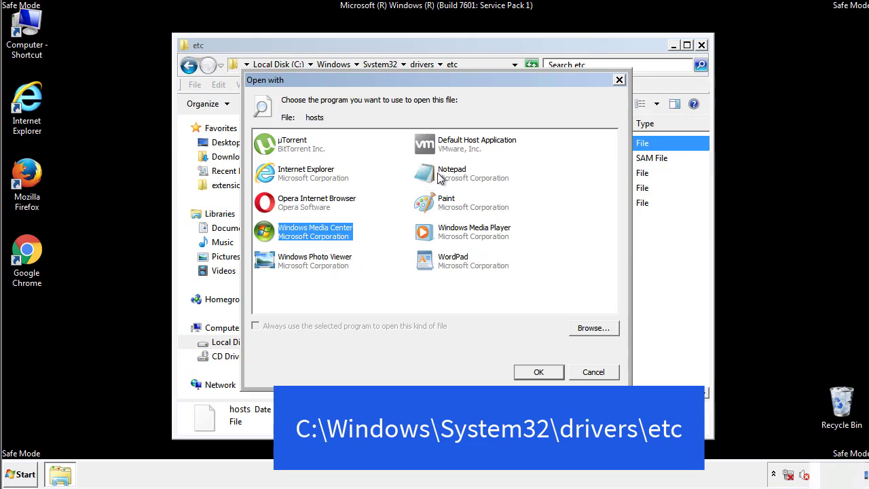
Edit hosts in Notepad, delete the four suspicious IP lines at the bottom and close it saved
click(538, 372)
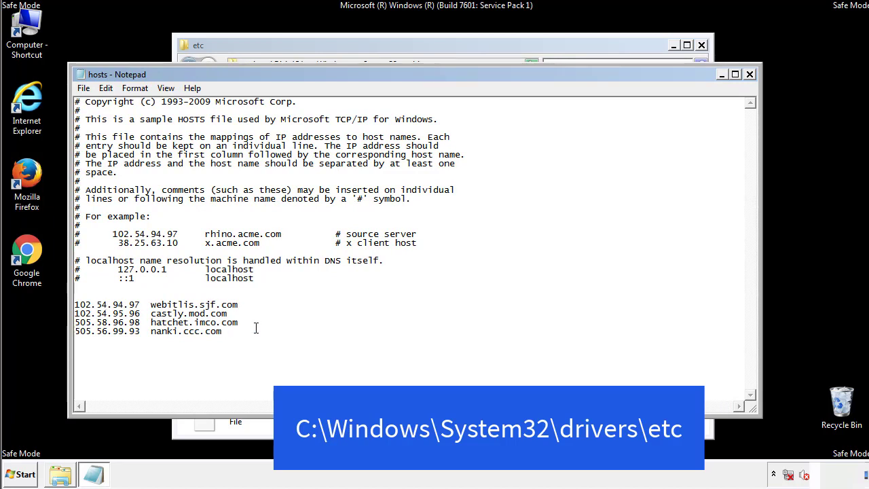
drag(76, 305, 238, 334)
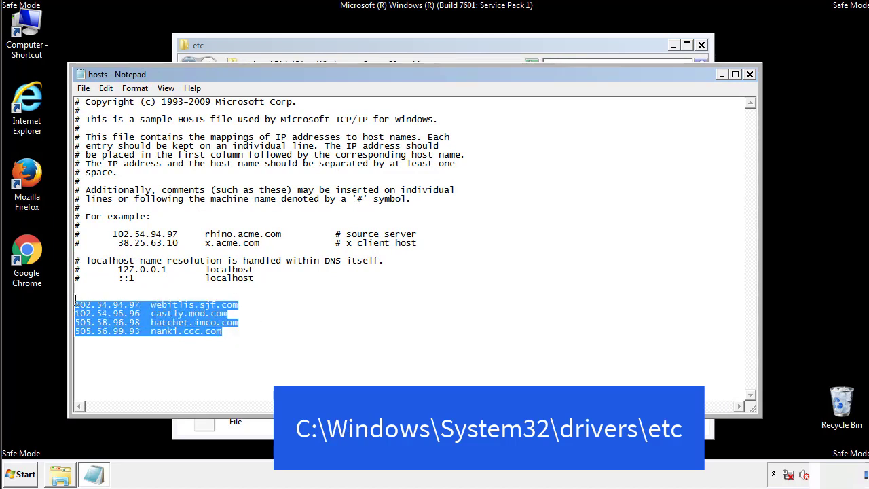
key(Delete)
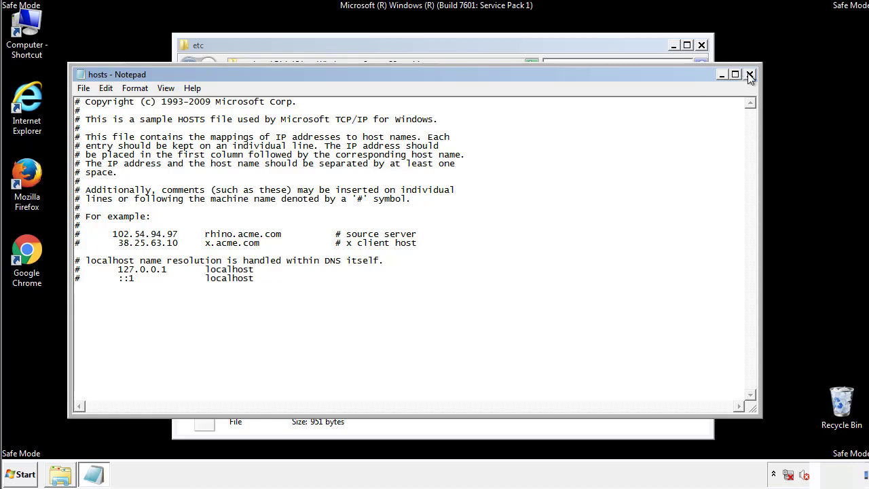
click(750, 73)
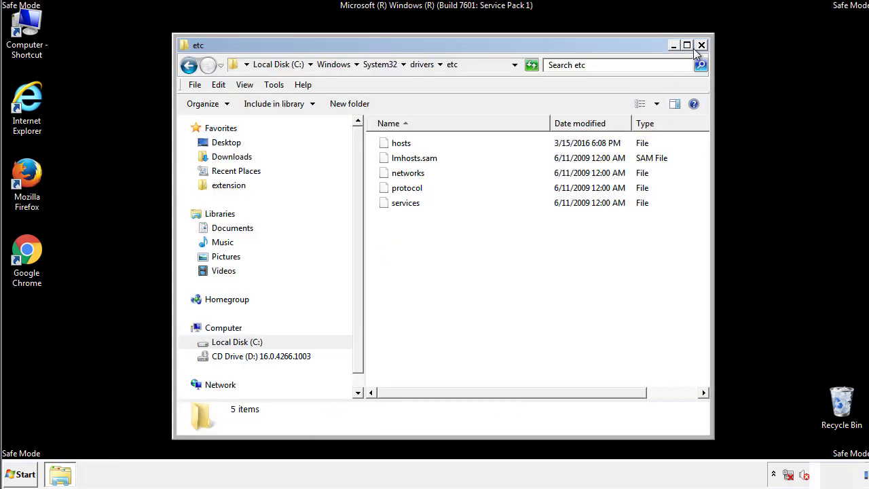
Close the etc folder and reach the Startup folder from Start > All Programs
click(701, 45)
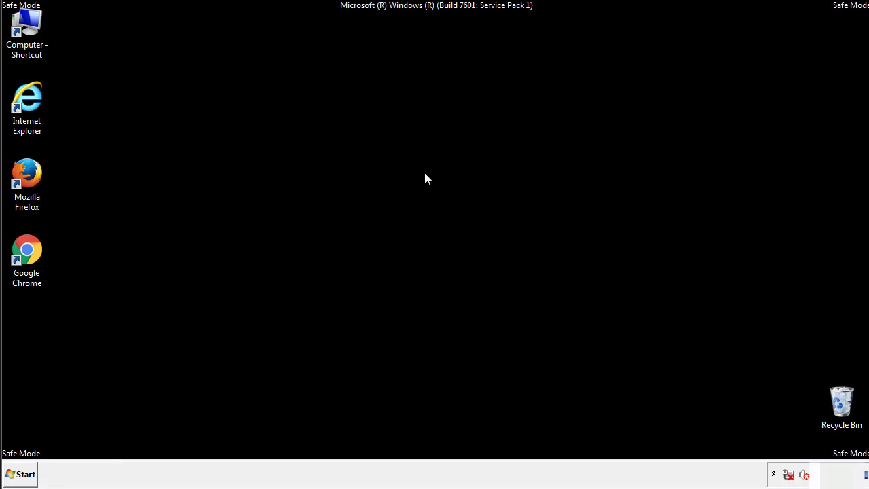
click(21, 474)
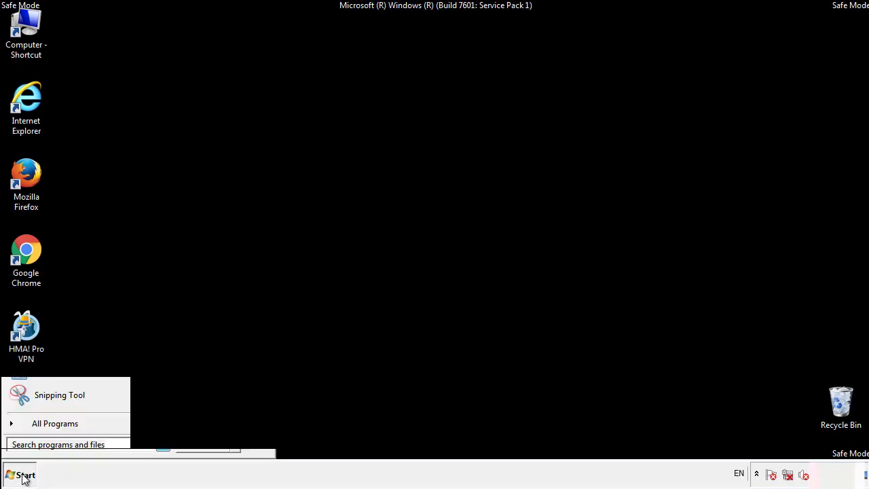
click(54, 424)
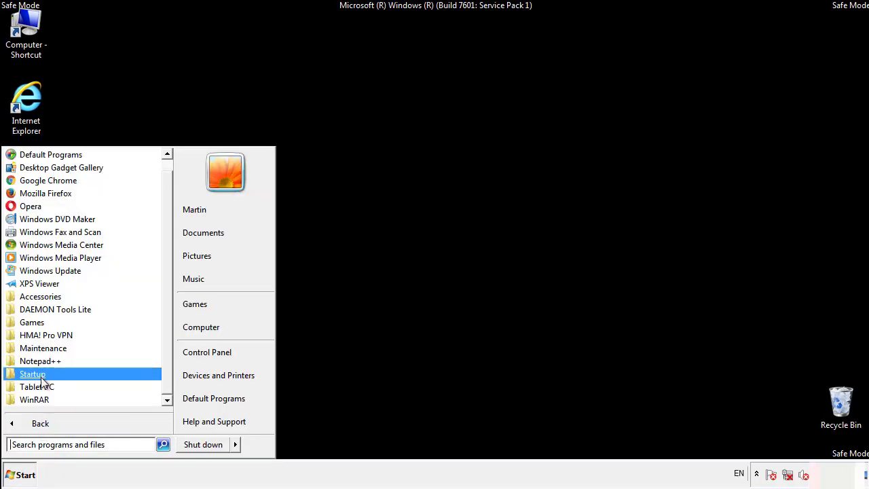
right_click(32, 375)
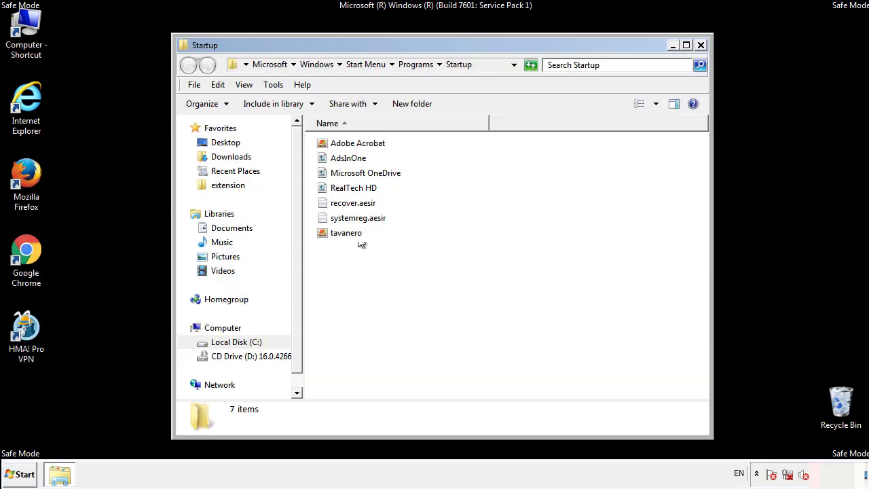
Delete AdsInOne, recover.aesir, systemreg.aesir and tavanero from Startup, confirm, and close the folder
click(348, 157)
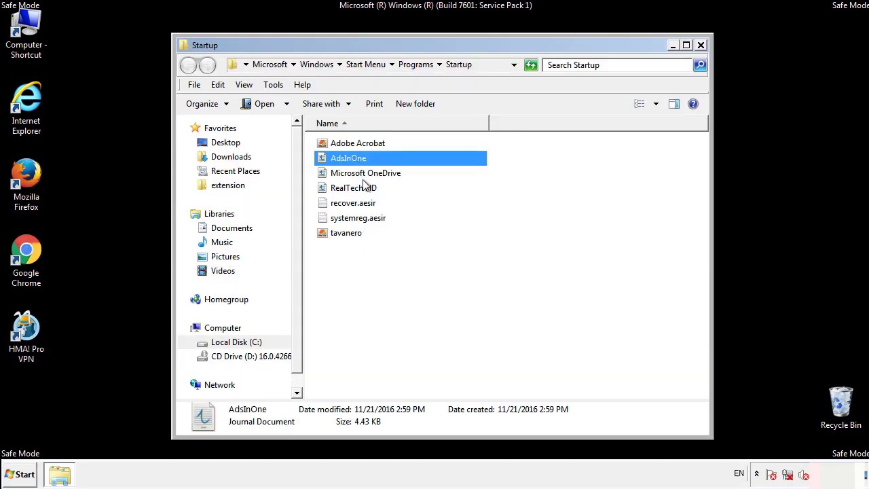
click(358, 217)
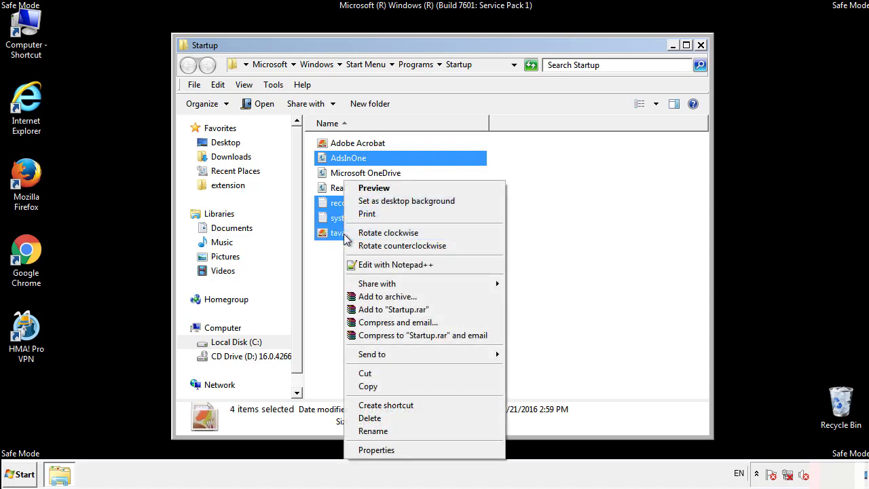
click(370, 419)
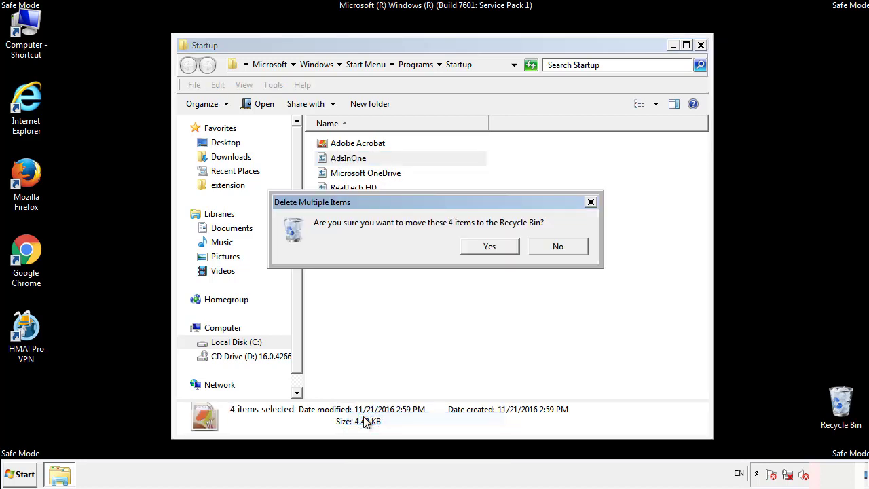
click(489, 246)
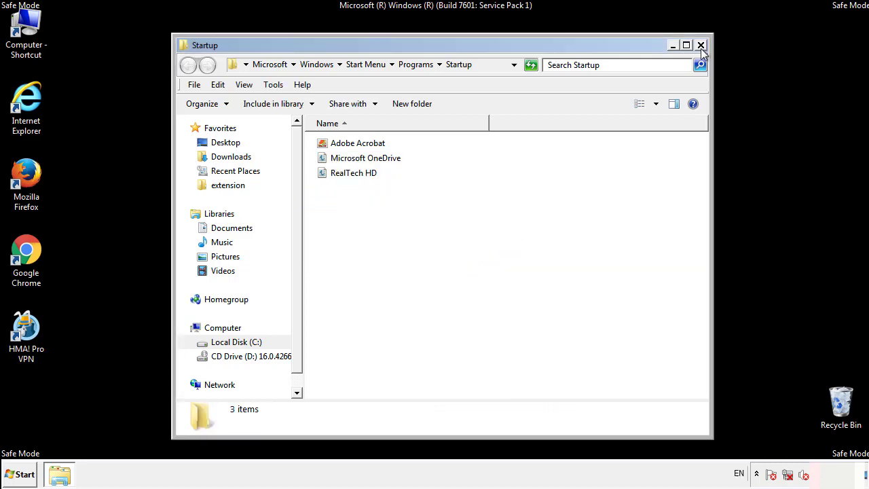
click(700, 45)
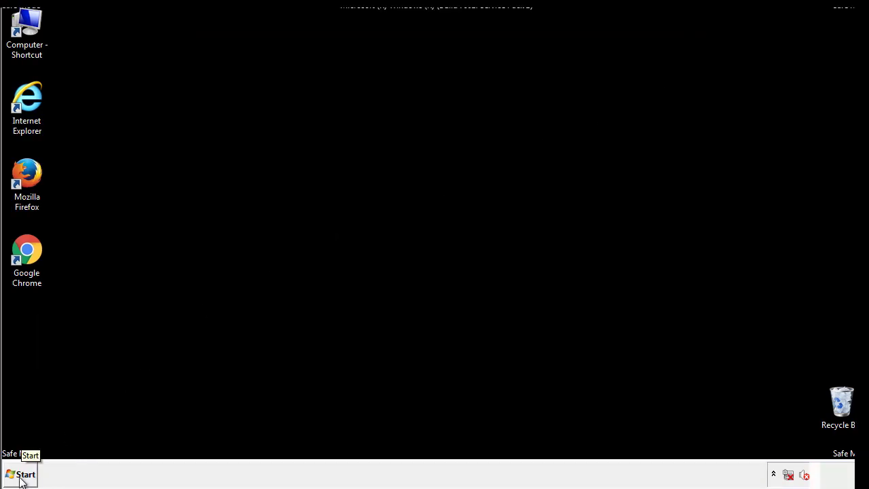
Launch regedit and expand HKEY_LOCAL_MACHINE > SOFTWARE > Microsoft
click(20, 474)
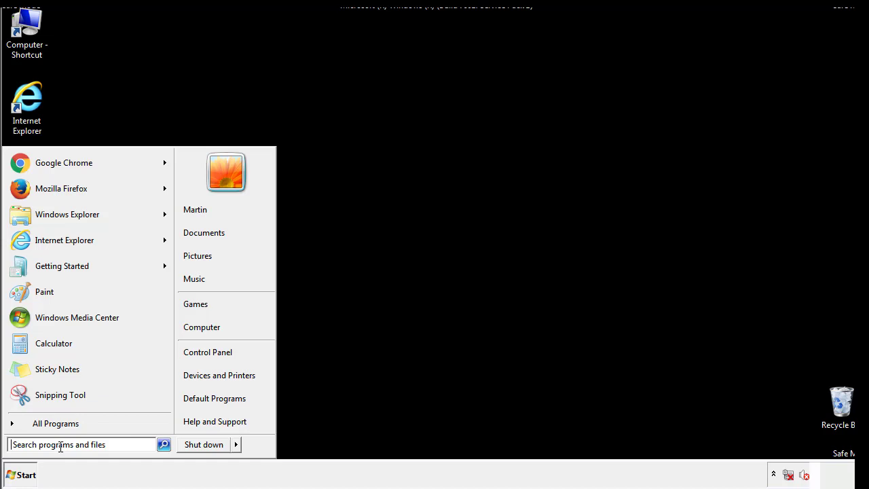
text(reged)
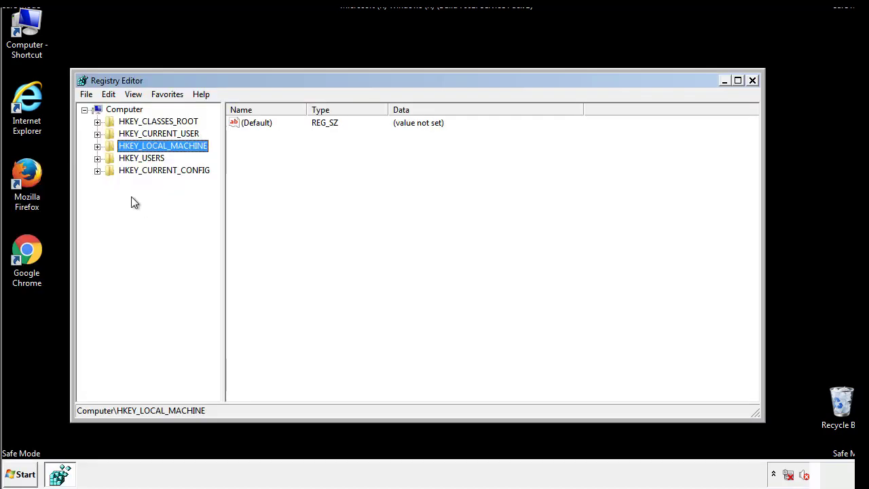
click(98, 145)
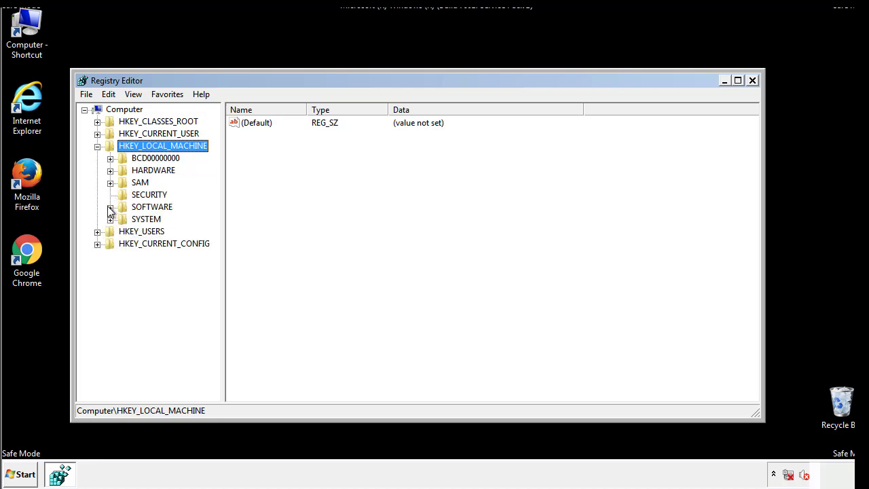
click(110, 207)
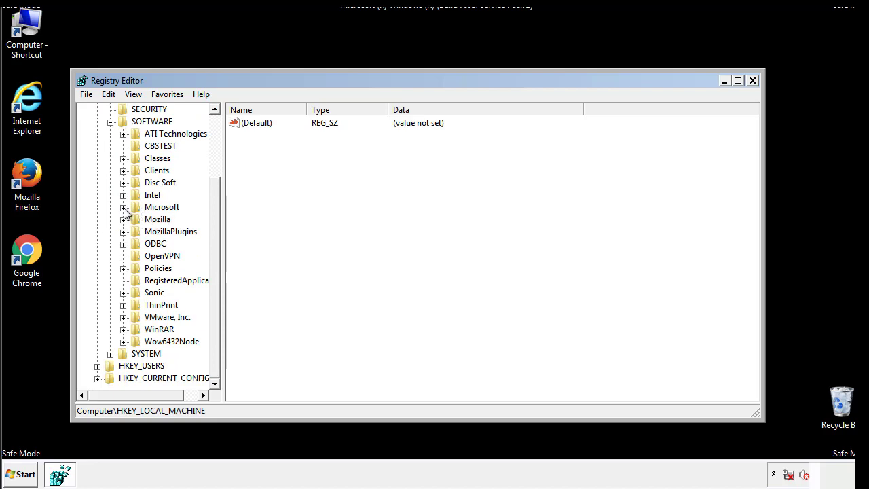
click(122, 207)
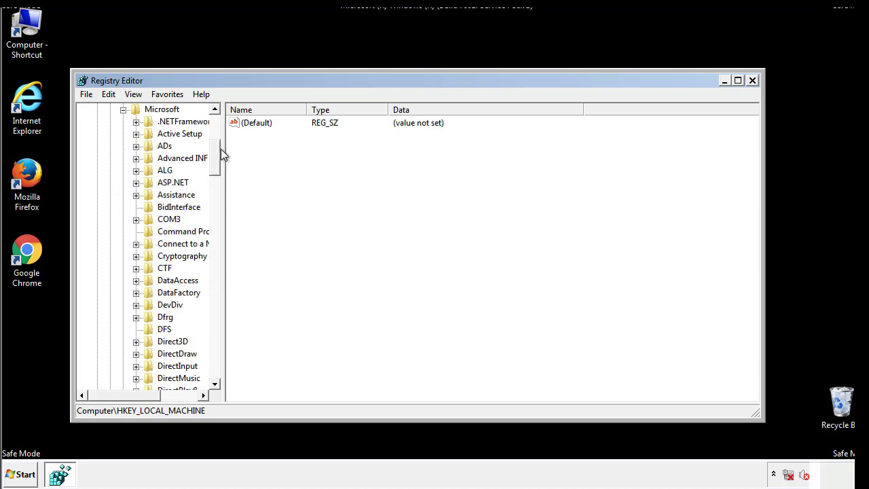
Expand Windows > CurrentVersion so the machine-wide Run key is listed
scroll(down, 3)
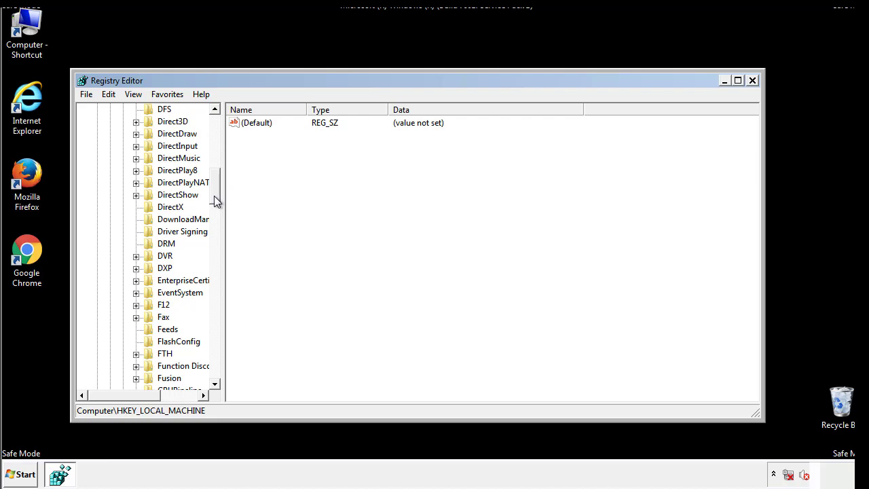
scroll(down, 3)
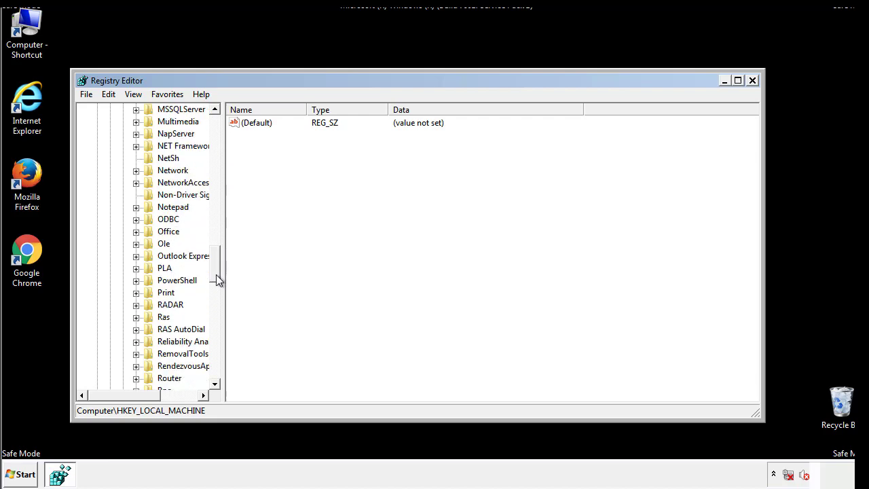
scroll(down, 3)
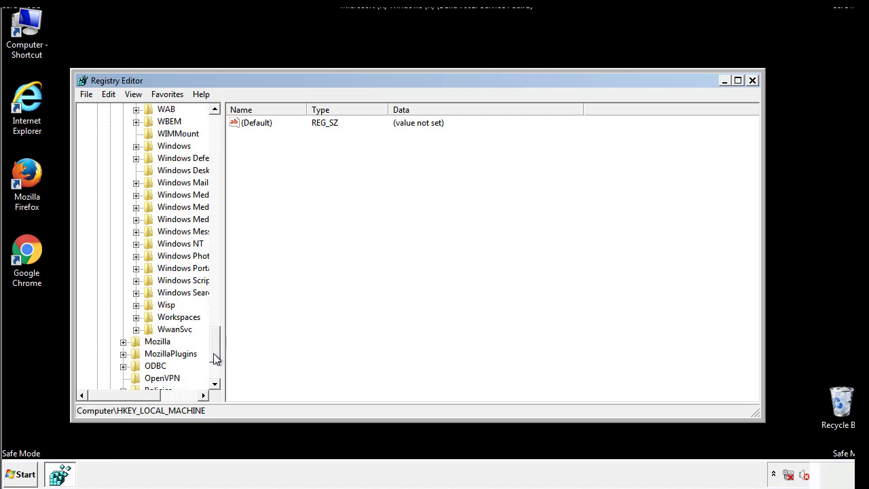
click(136, 206)
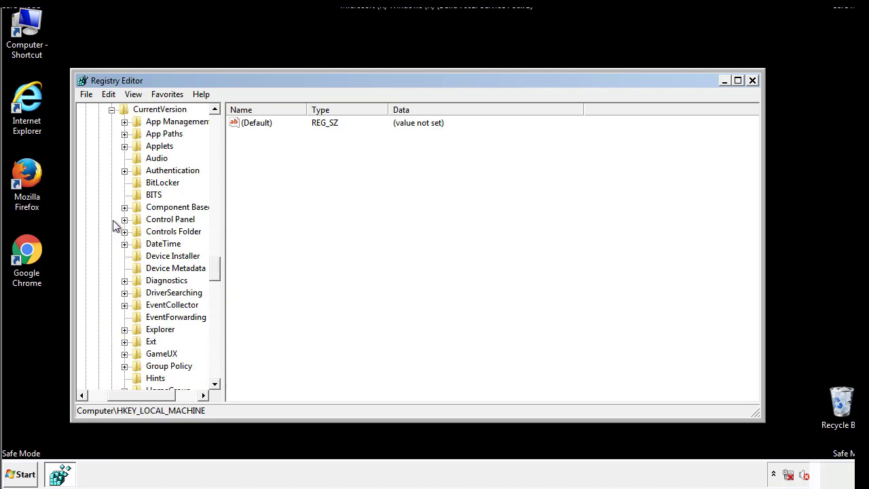
scroll(down, 3)
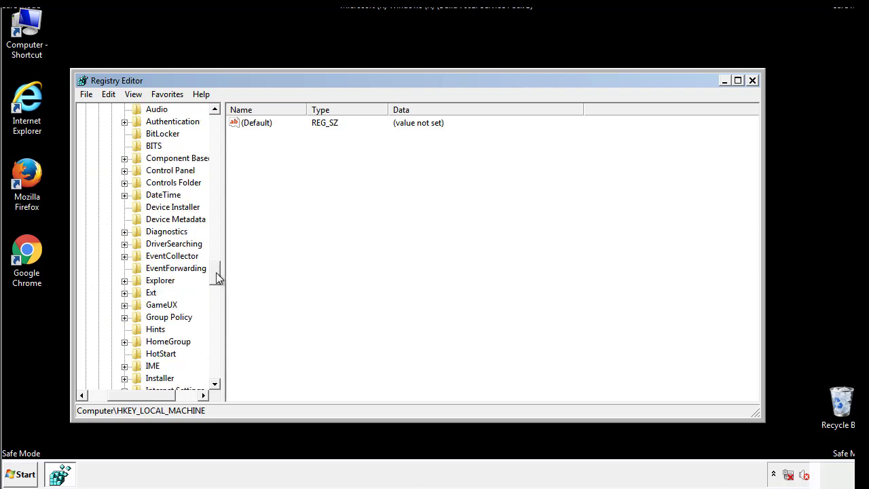
scroll(down, 3)
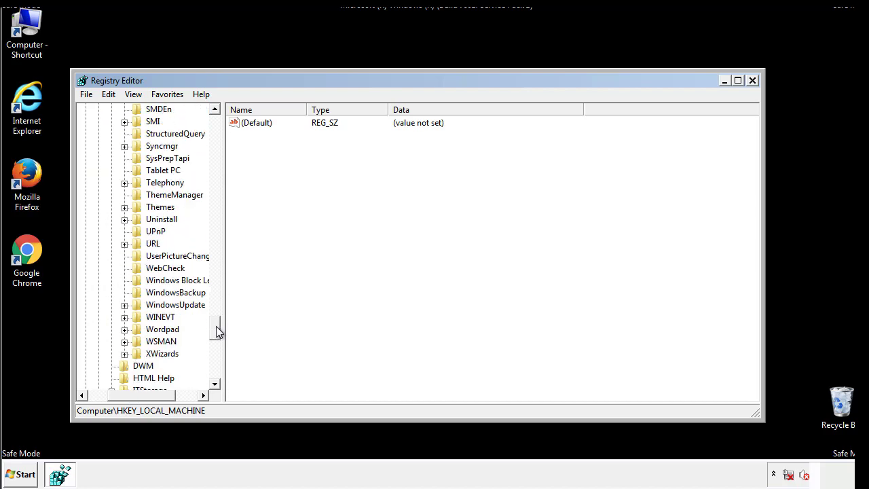
scroll(up, 3)
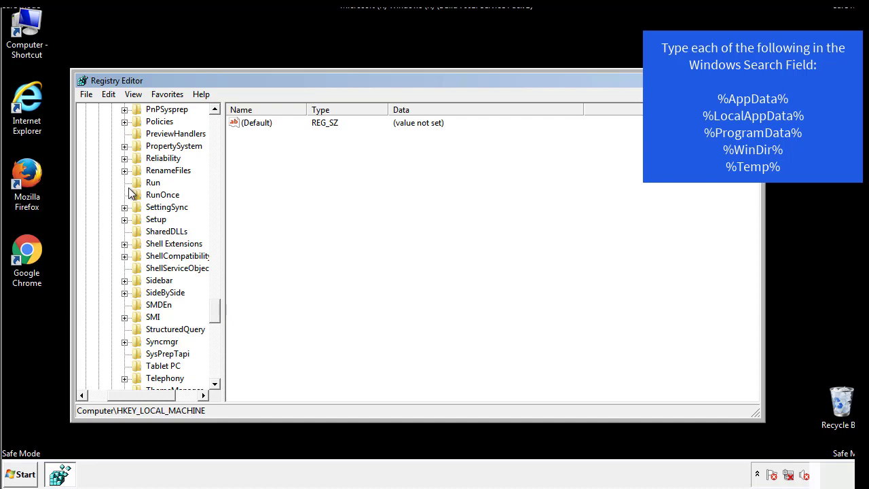
Delete the tappi.loc value from HKLM's Run key, confirming the permanent deletion
click(153, 182)
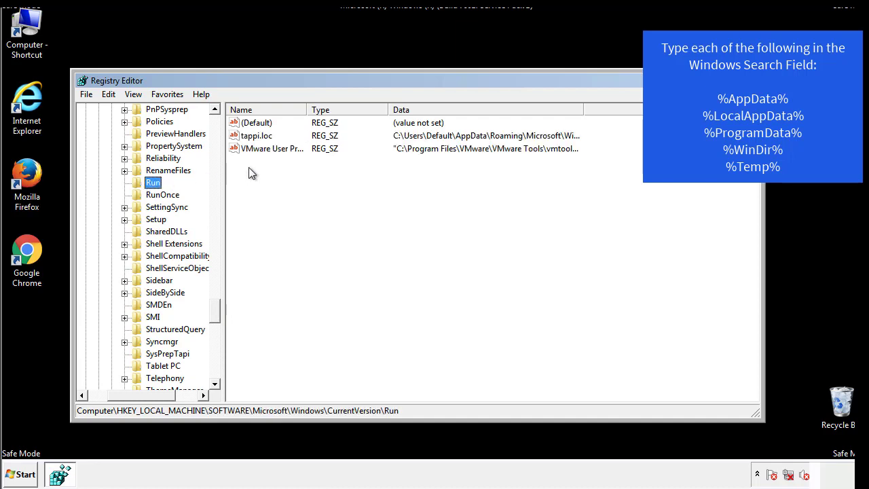
mouse_move(560, 149)
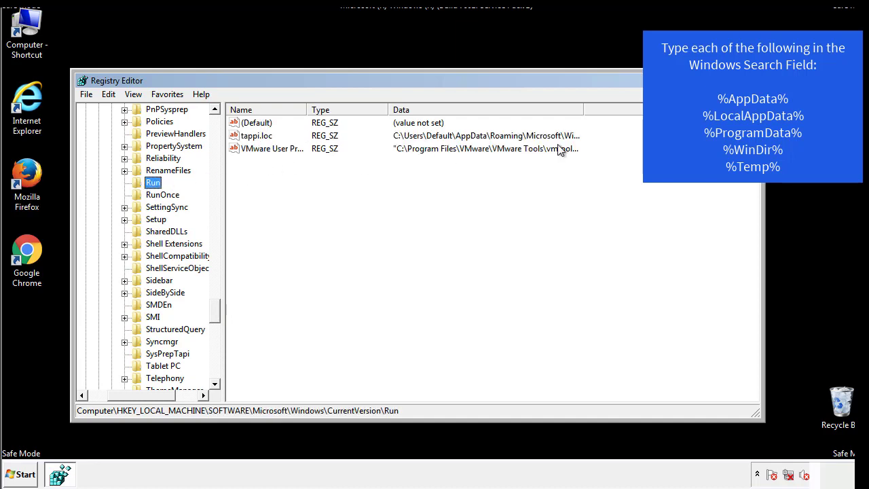
click(255, 136)
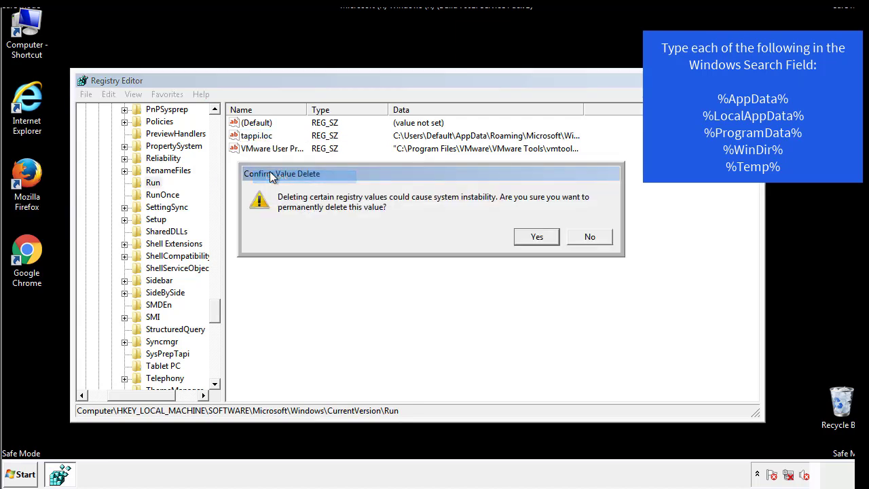
click(535, 236)
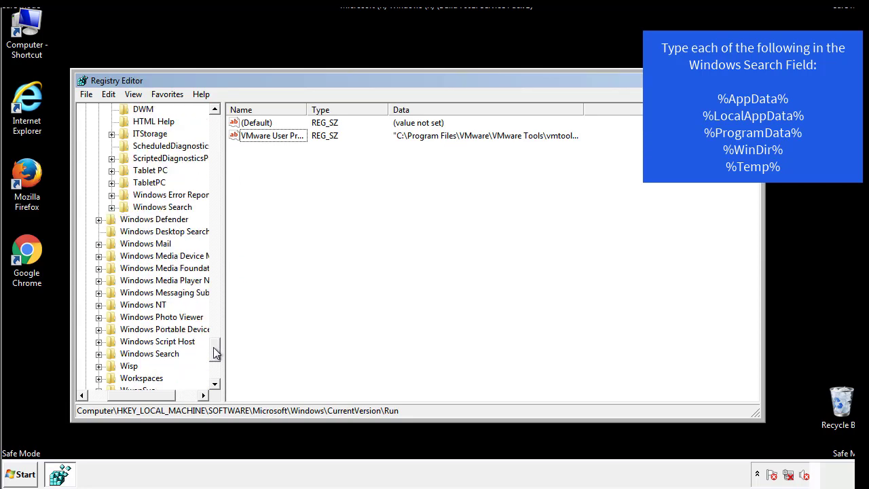
scroll(down, 3)
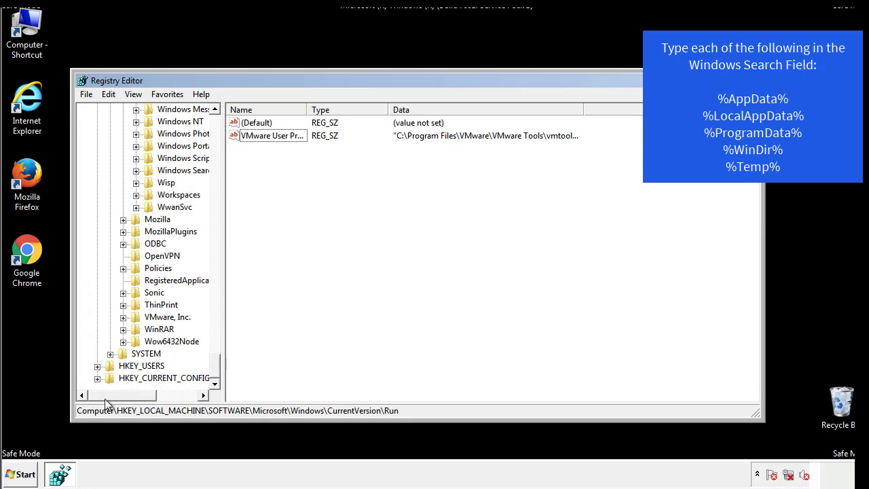
scroll(up, 3)
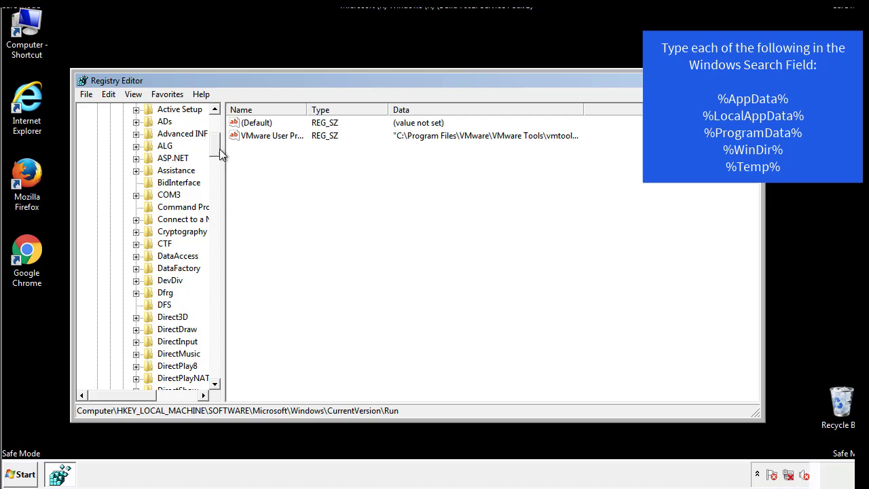
Collapse HKEY_LOCAL_MACHINE and expand HKEY_CURRENT_USER > Software down toward CurrentVersion
click(97, 145)
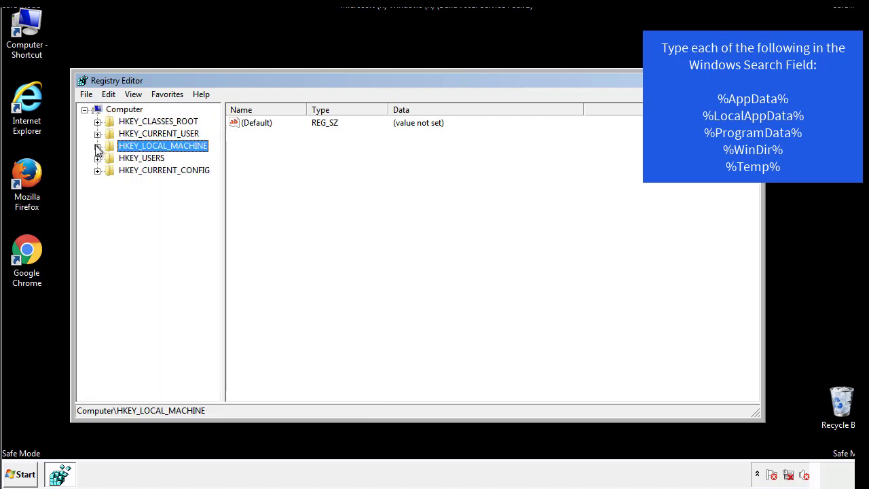
click(98, 134)
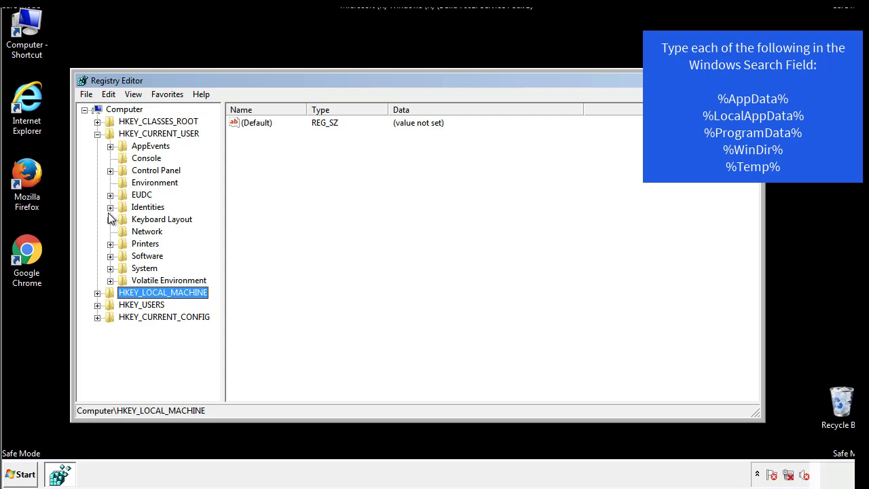
mouse_move(111, 226)
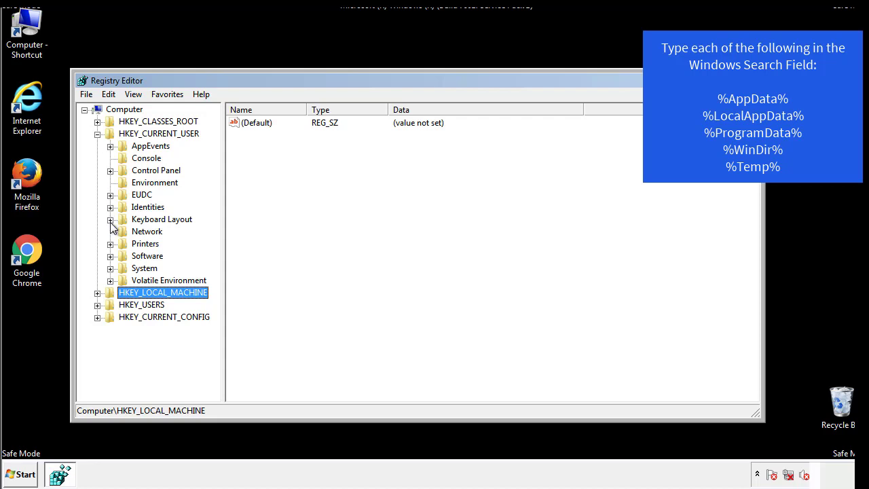
click(110, 255)
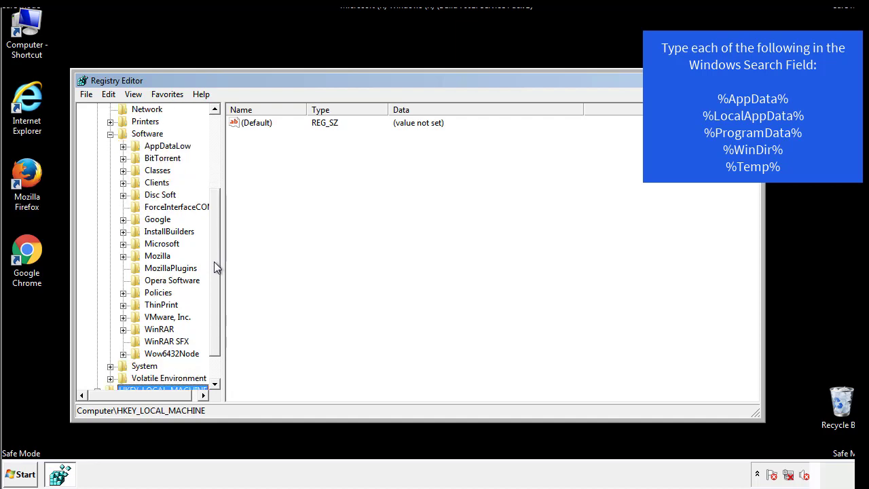
mouse_move(138, 274)
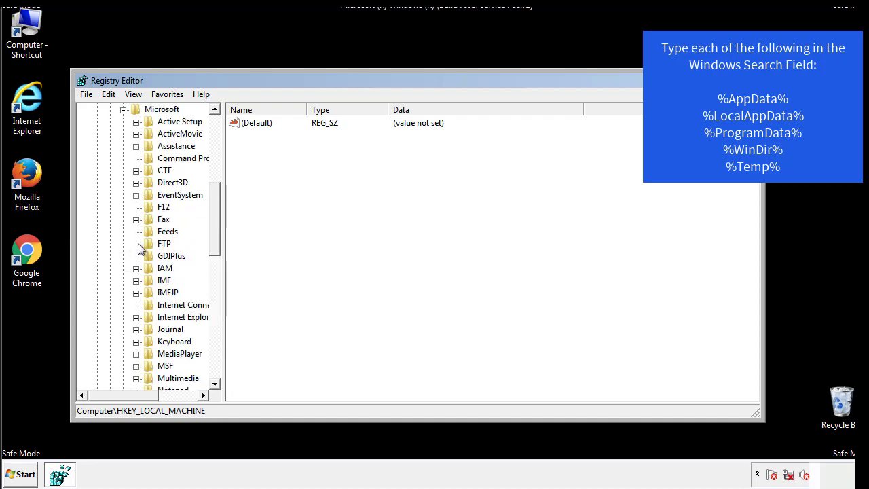
scroll(down, 3)
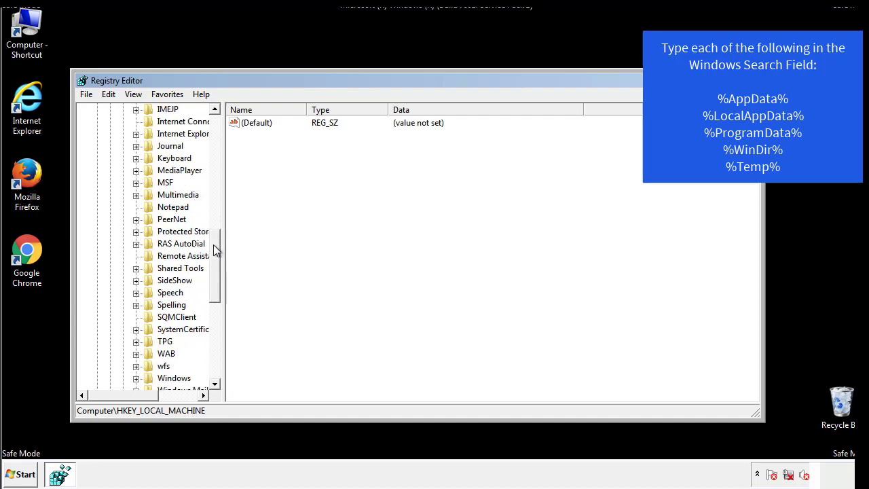
scroll(down, 3)
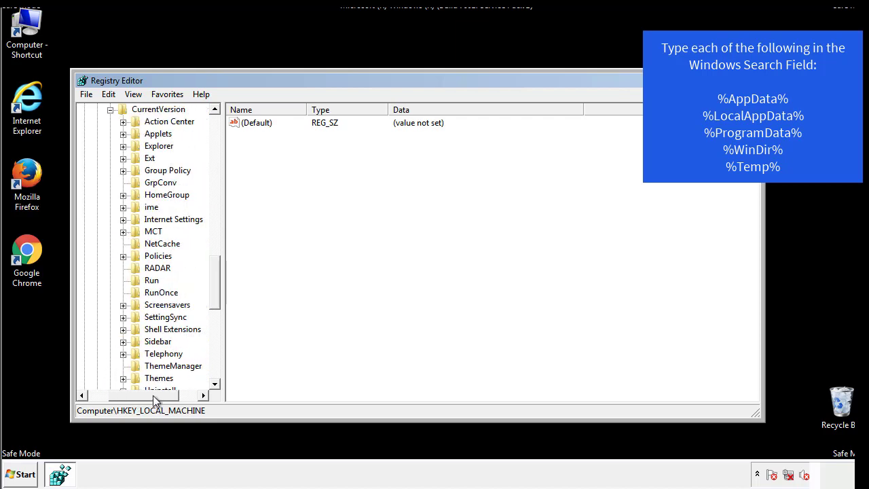
Inspect HKCU's Run key values (default and DAEMON Tools Lite), then return to Software\Microsoft\Windows
click(153, 280)
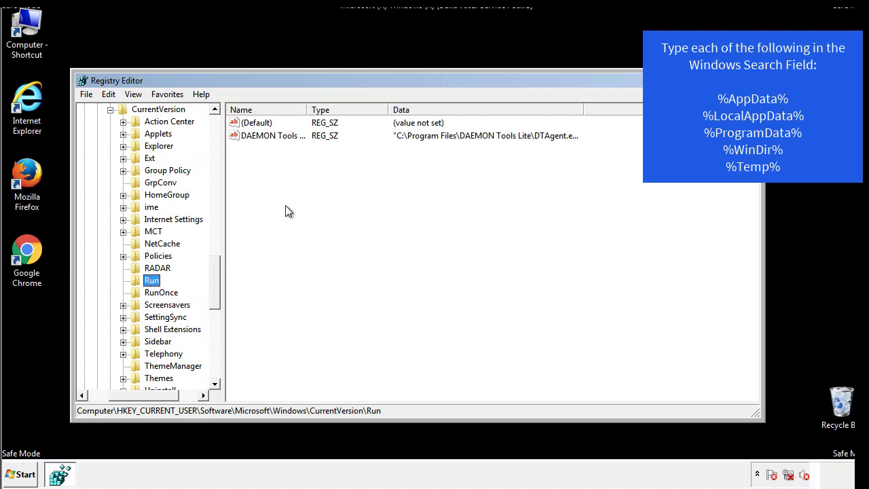
mouse_move(282, 148)
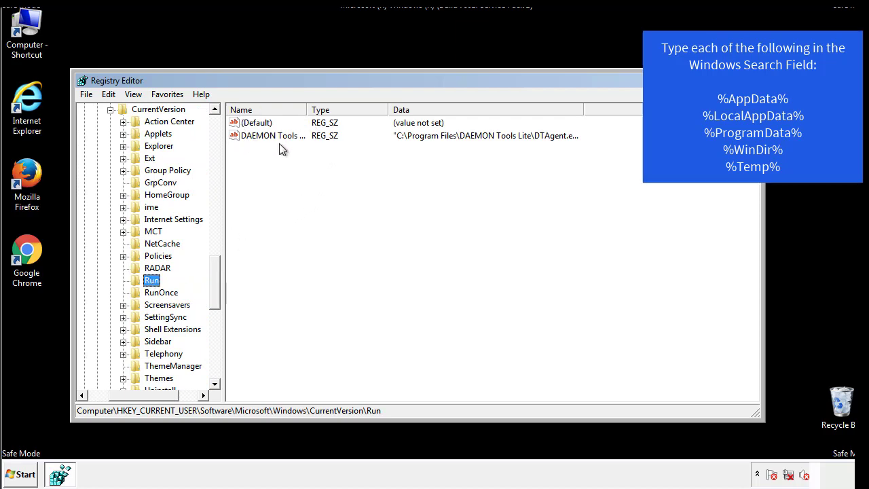
mouse_move(372, 161)
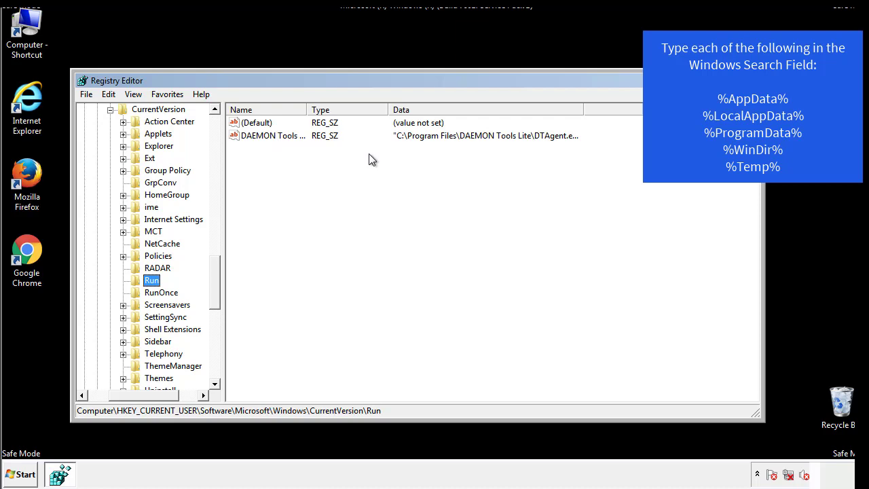
click(258, 123)
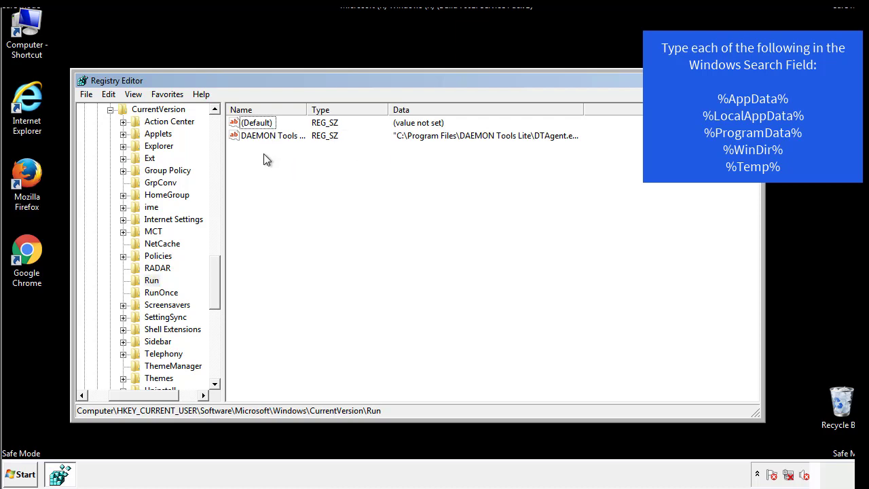
mouse_move(315, 161)
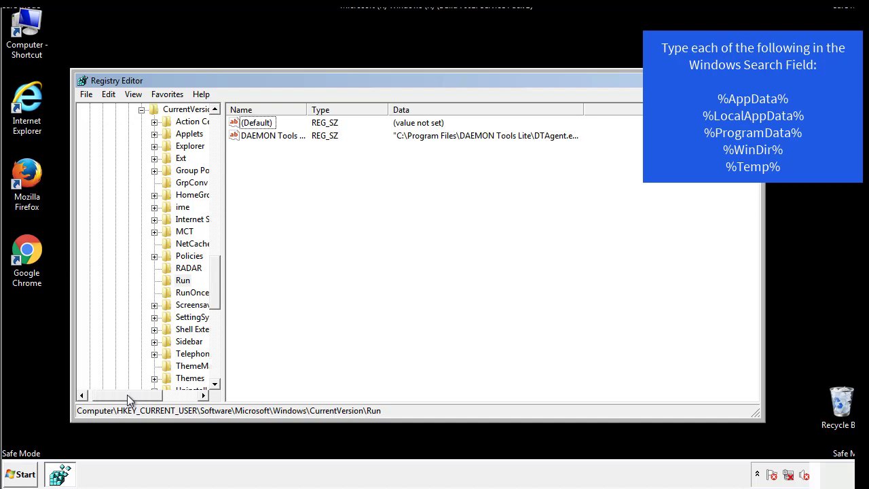
scroll(up, 3)
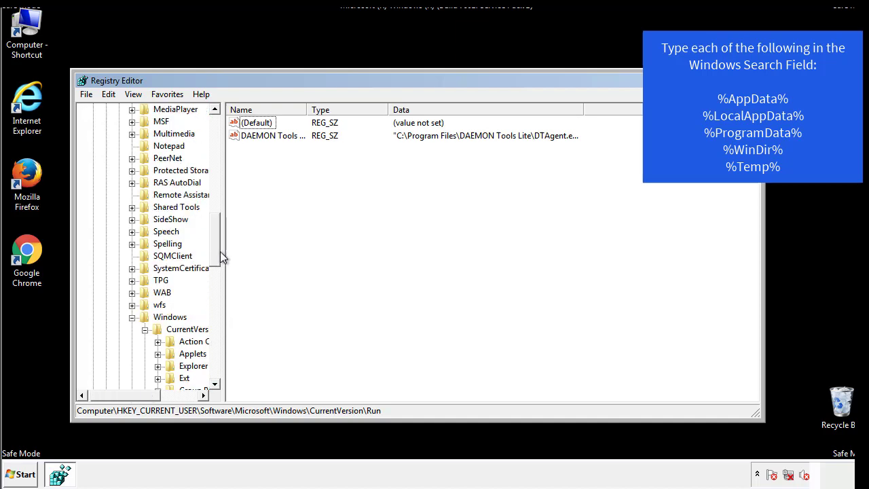
click(170, 316)
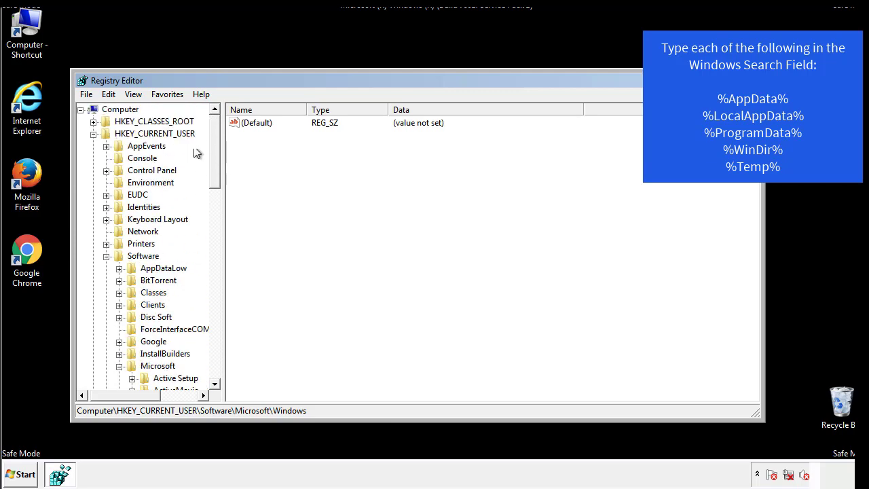
Search the registry via Edit > Find for %temp%, landing on the Temporary Files Folder value
click(109, 94)
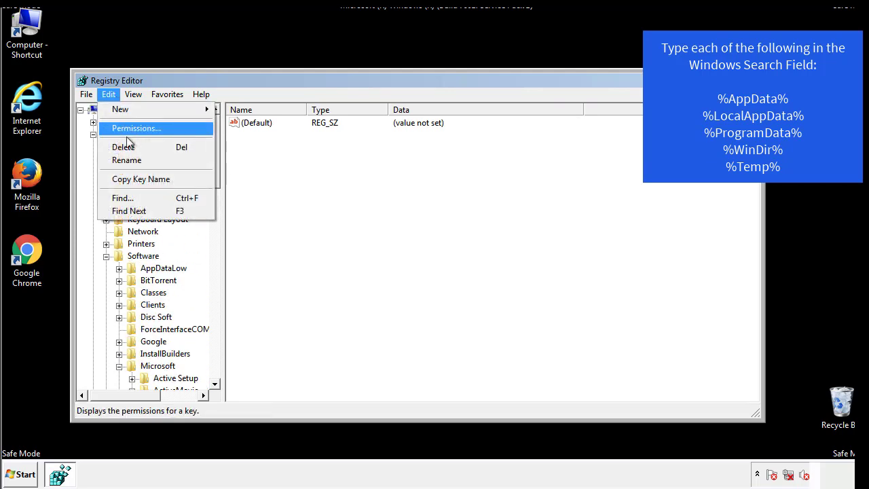
click(122, 198)
text(%)
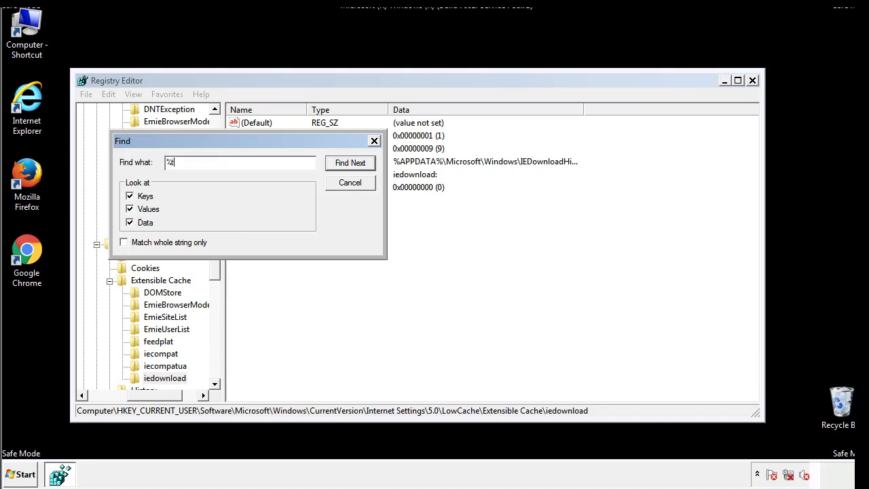
text(temp%)
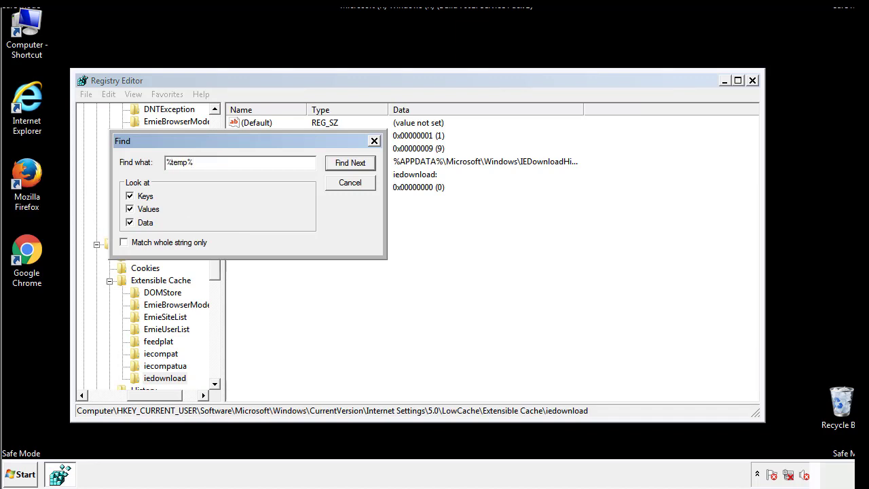
click(351, 163)
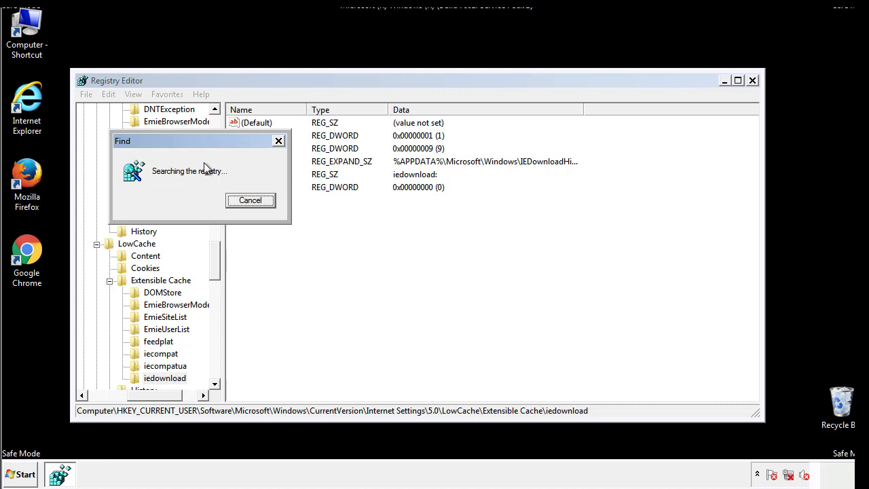
click(250, 200)
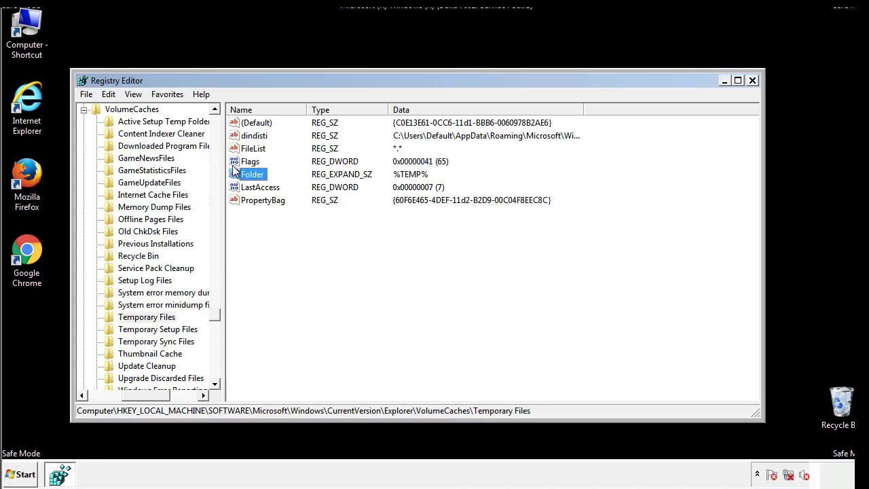
Delete all selected values under the Temporary Files key, confirming the permanent removal
click(282, 223)
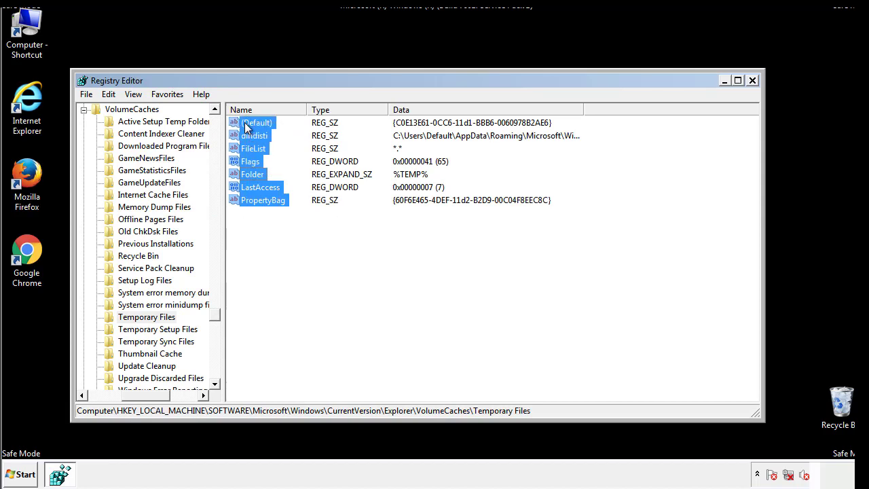
right_click(257, 123)
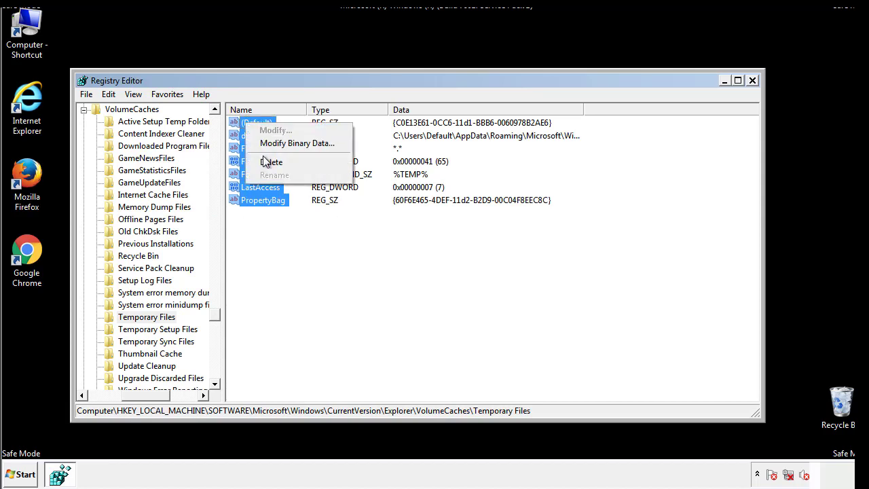
click(271, 161)
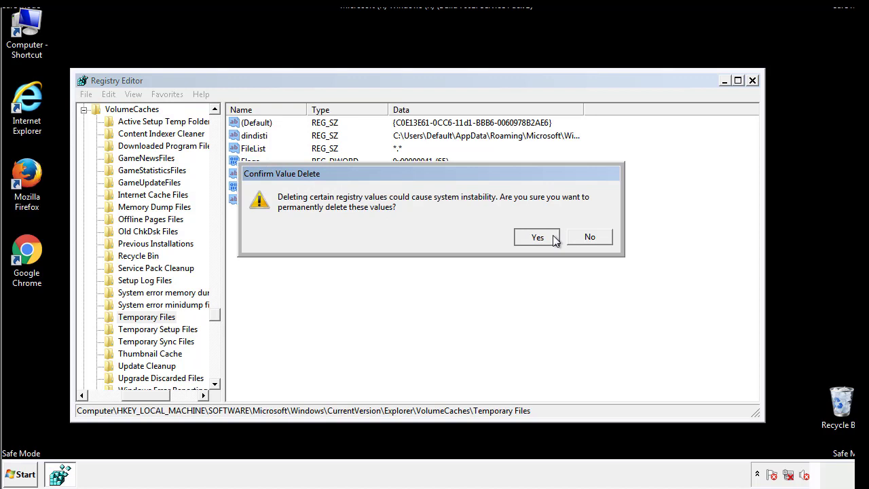
click(538, 236)
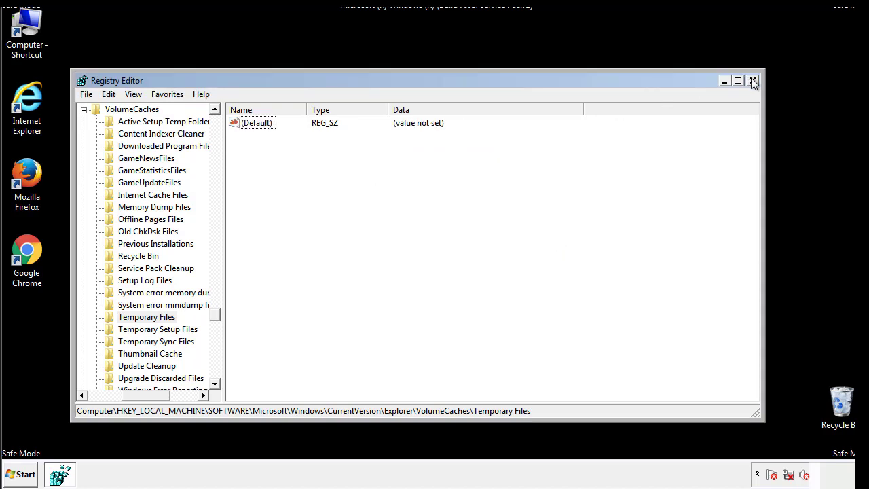
Close Registry Editor and launch msconfig from the Start search box
click(752, 81)
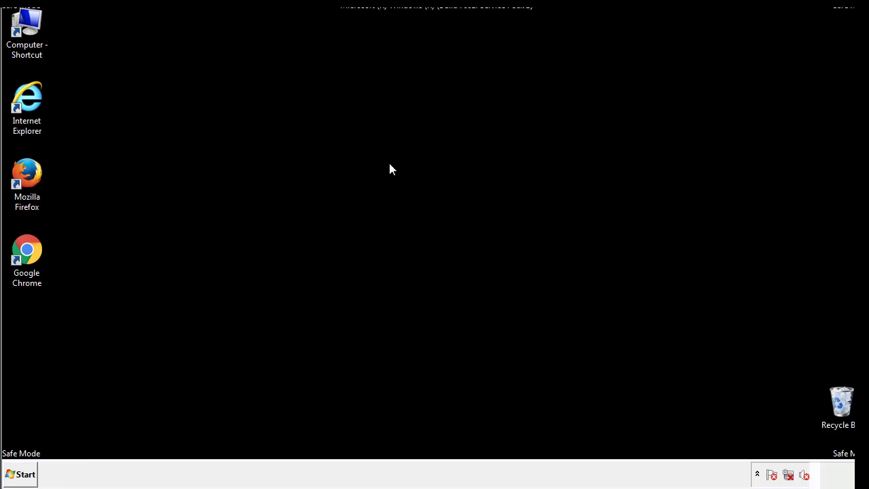
mouse_move(36, 341)
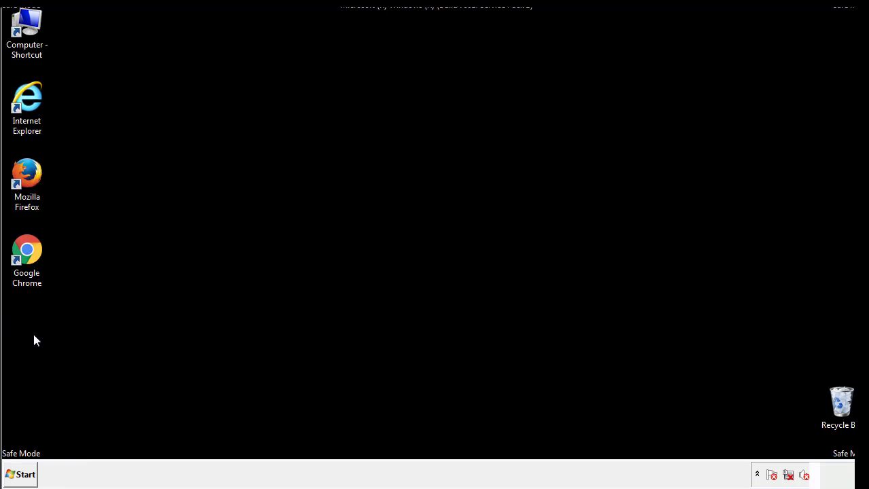
click(21, 474)
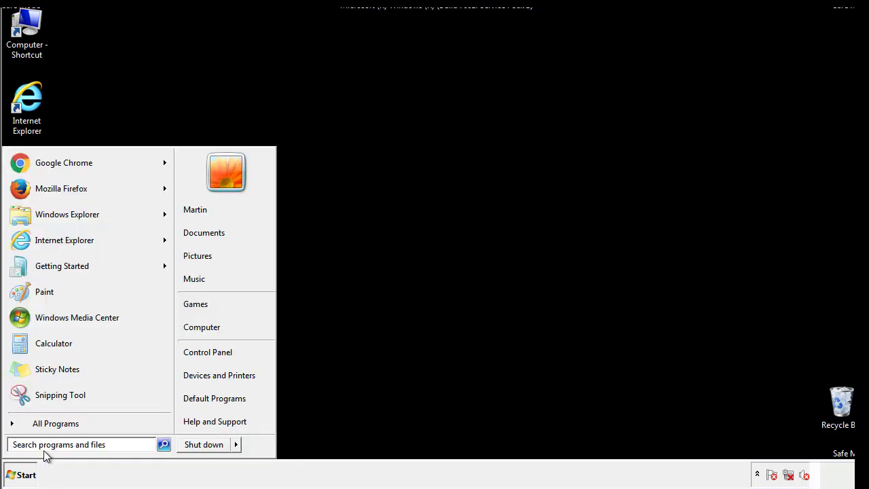
text(mscon)
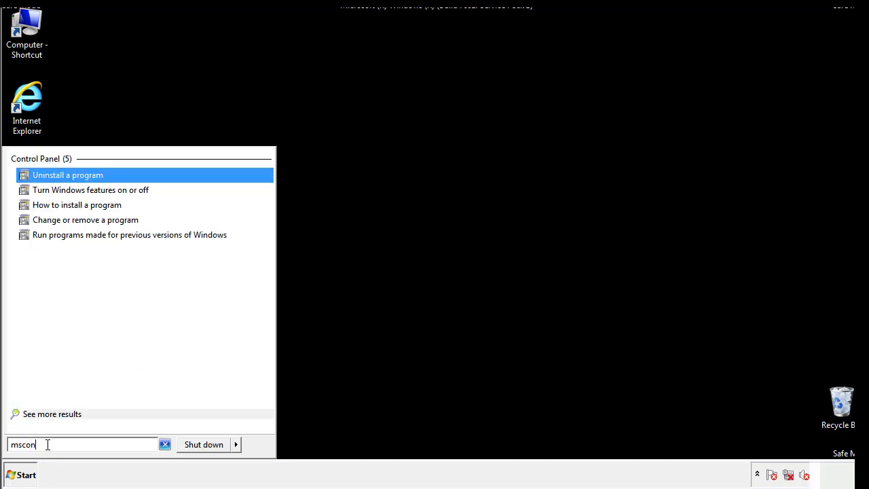
text(fig)
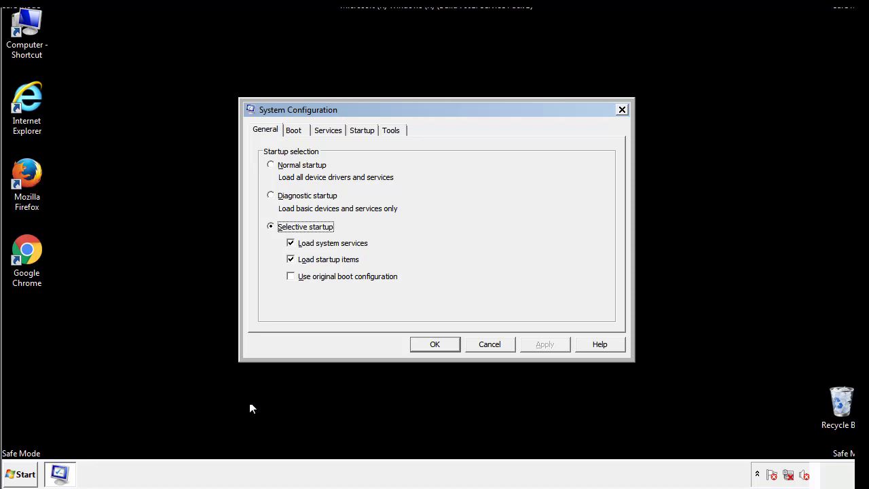
Uncheck Safe boot on the Boot settings, apply it, and restart the computer now
click(294, 130)
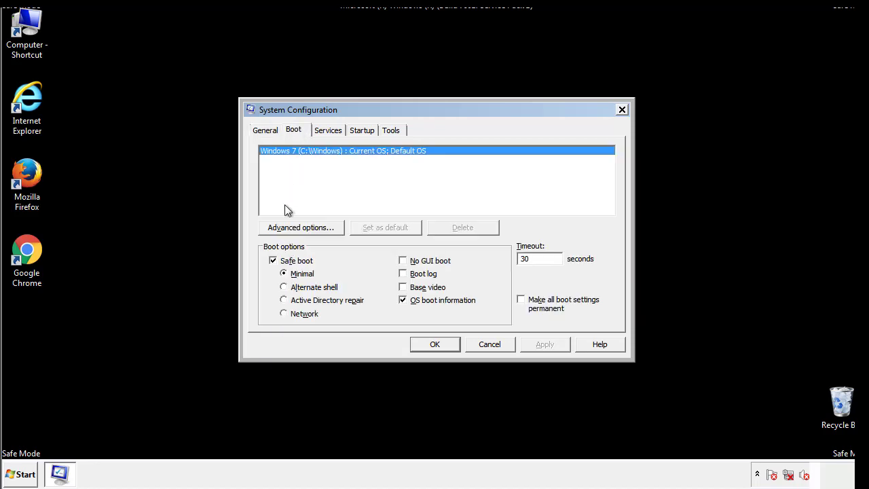
click(273, 261)
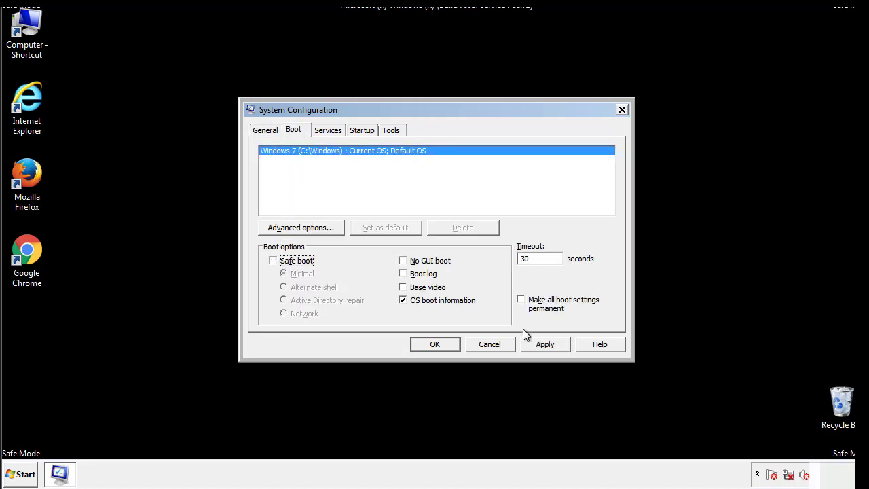
click(435, 345)
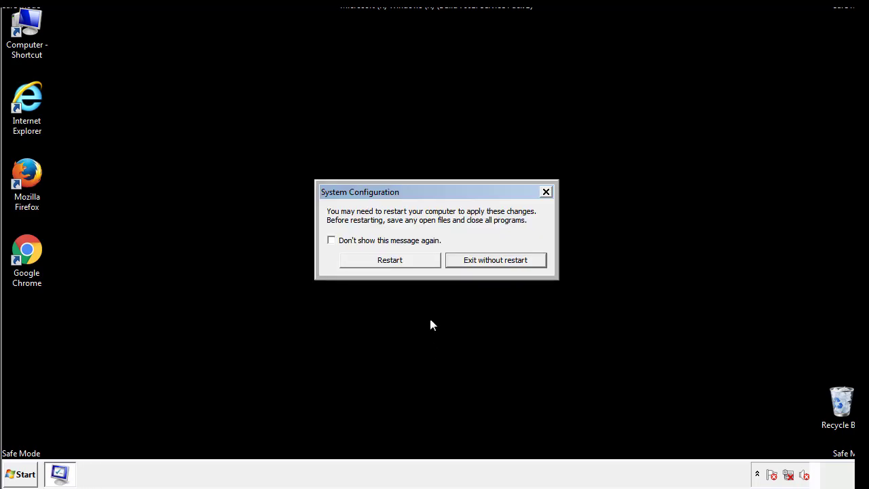
click(390, 259)
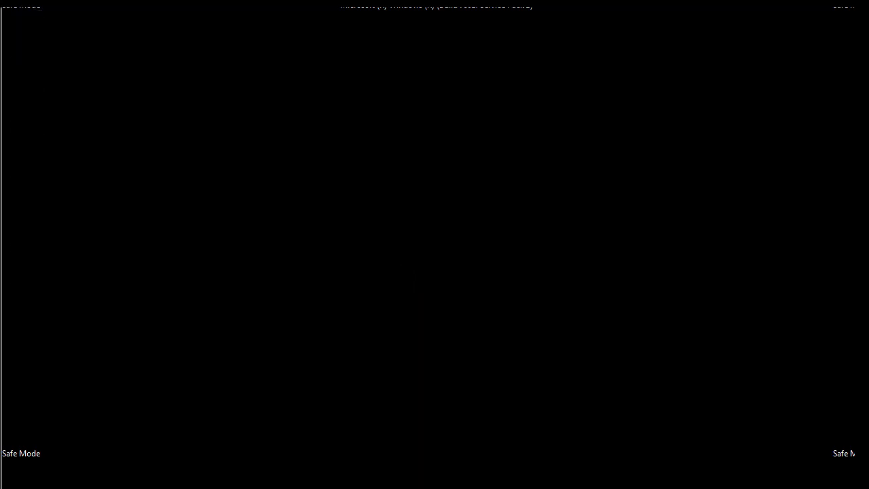